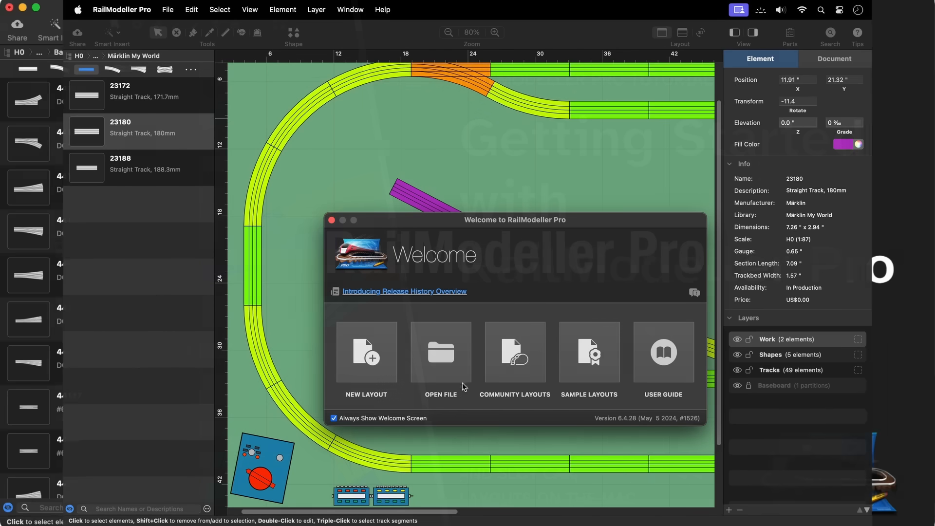
Step: Dismiss the Welcome to RailModeller Pro window to show the layout canvas
left_click(332, 220)
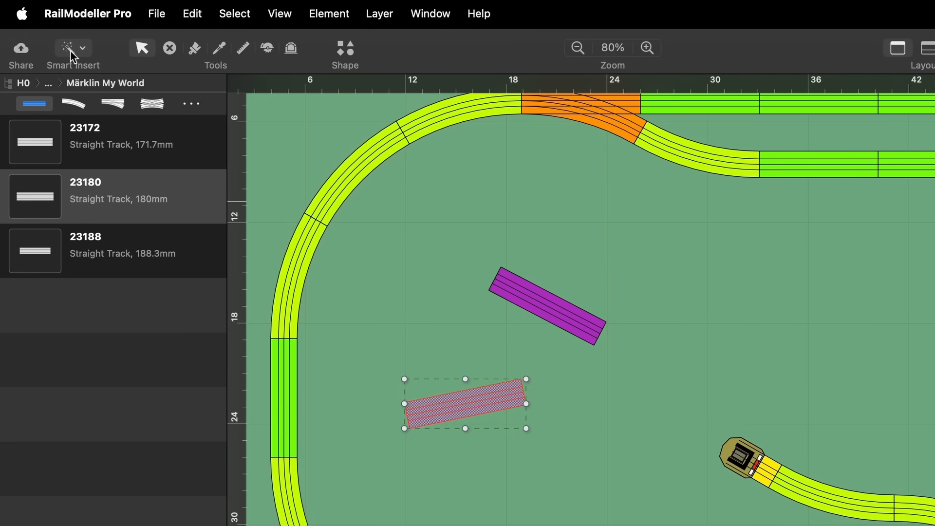
left_click(85, 47)
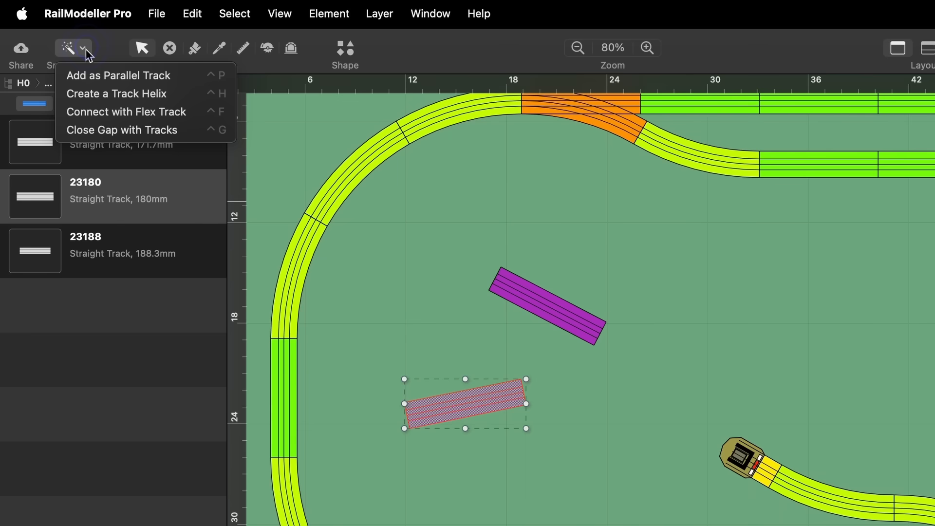
mouse_move(146, 75)
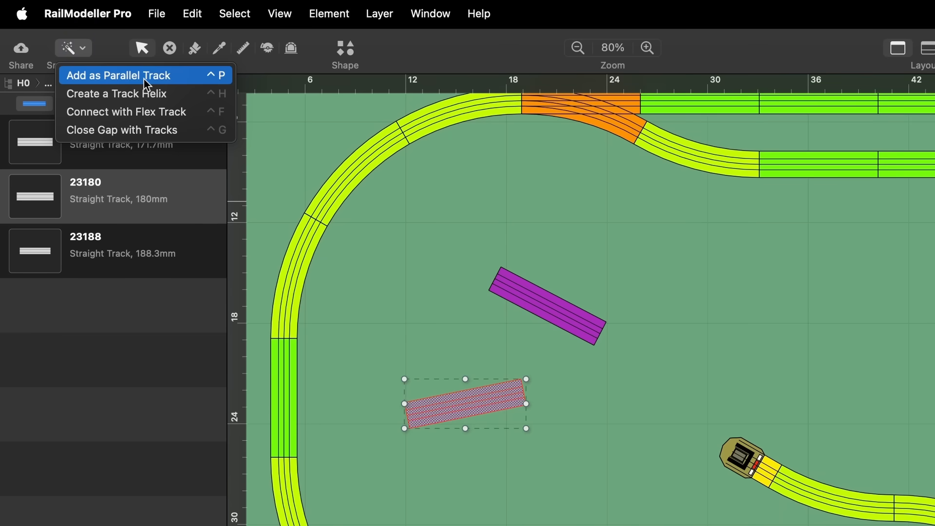
mouse_move(150, 88)
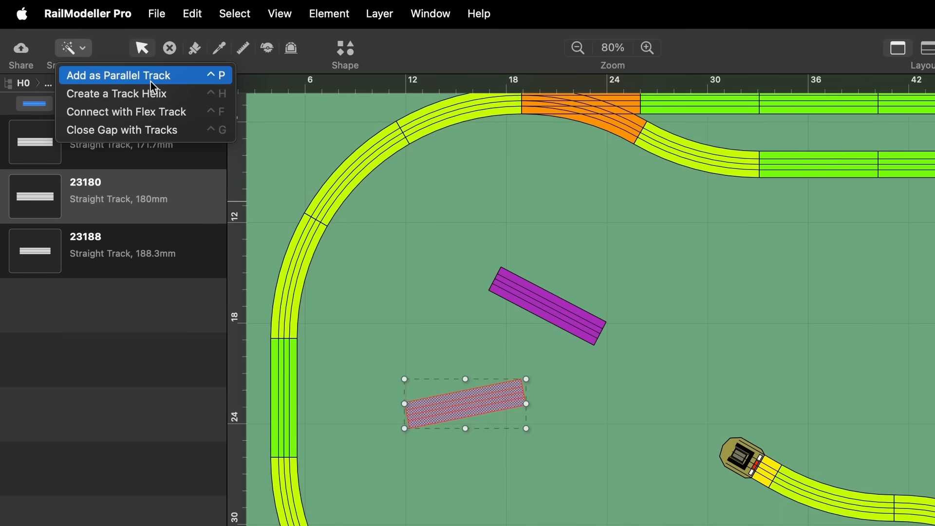
mouse_move(167, 93)
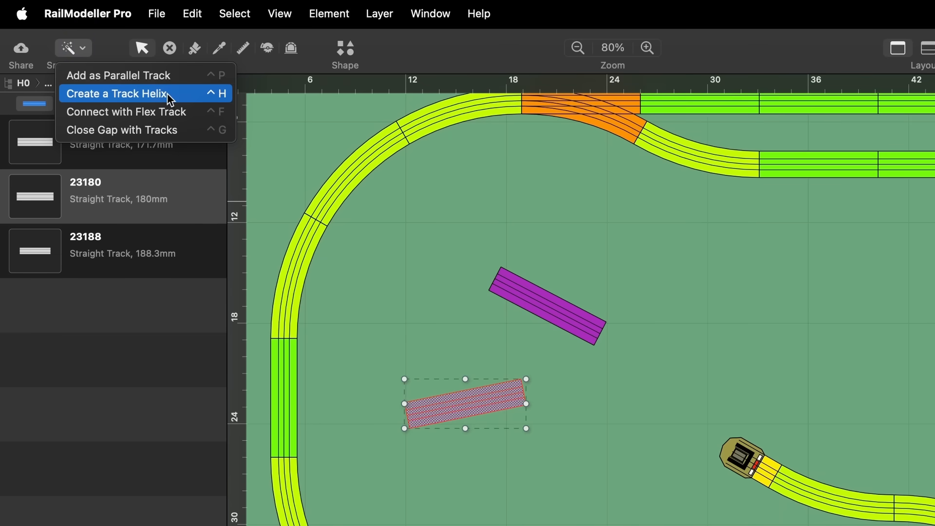
mouse_move(188, 116)
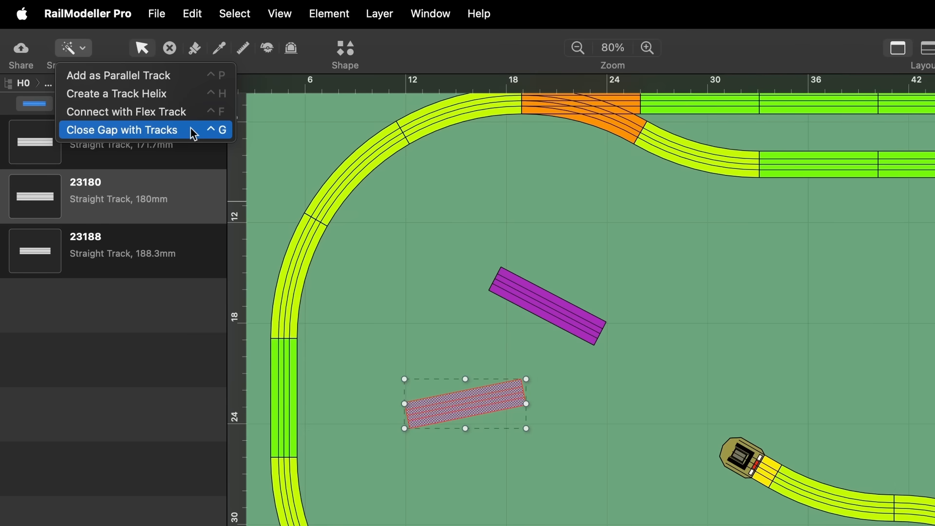
mouse_move(121, 130)
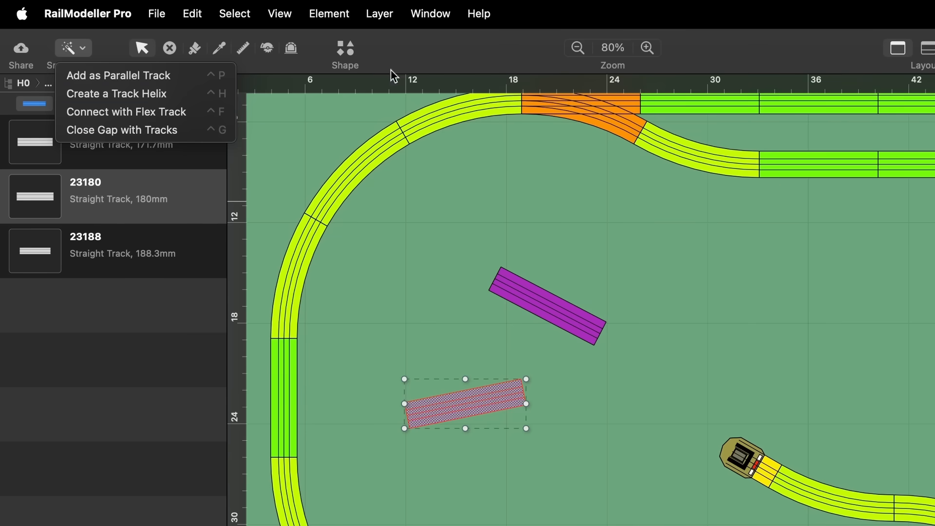
left_click(141, 48)
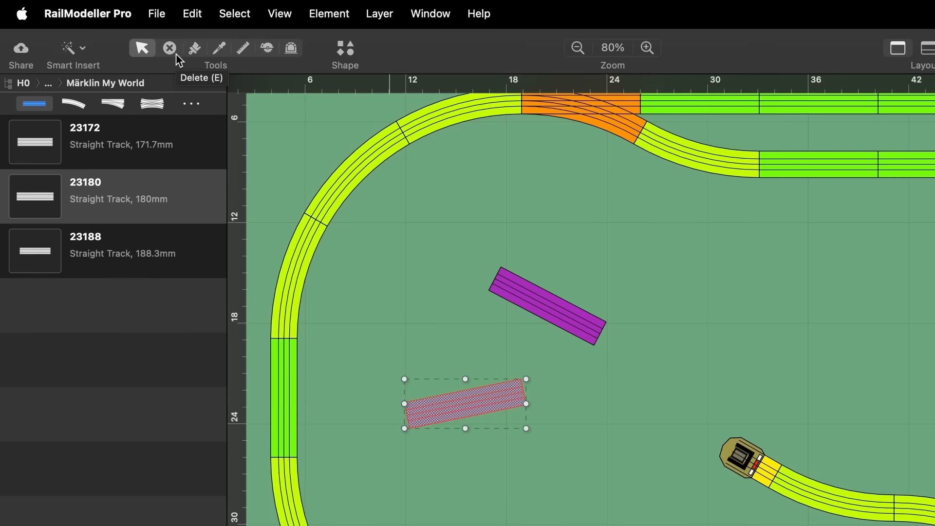
mouse_move(194, 48)
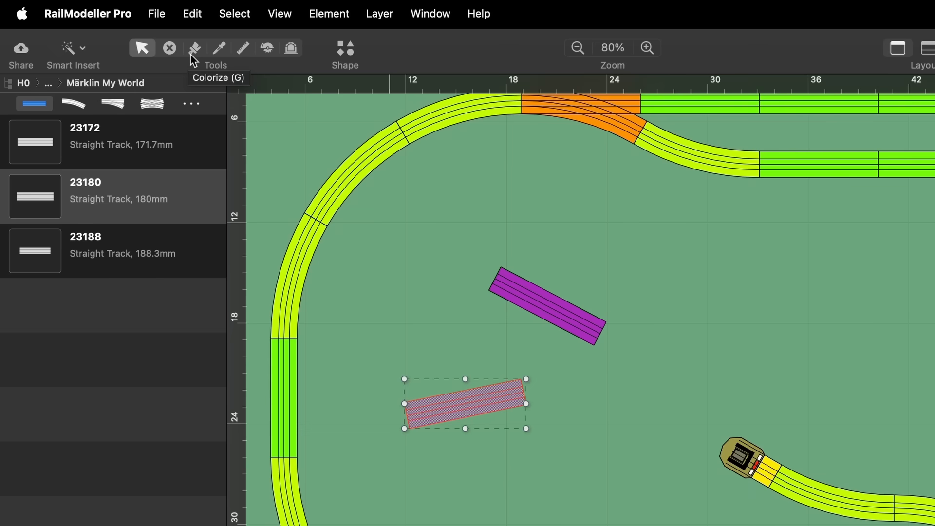
mouse_move(217, 61)
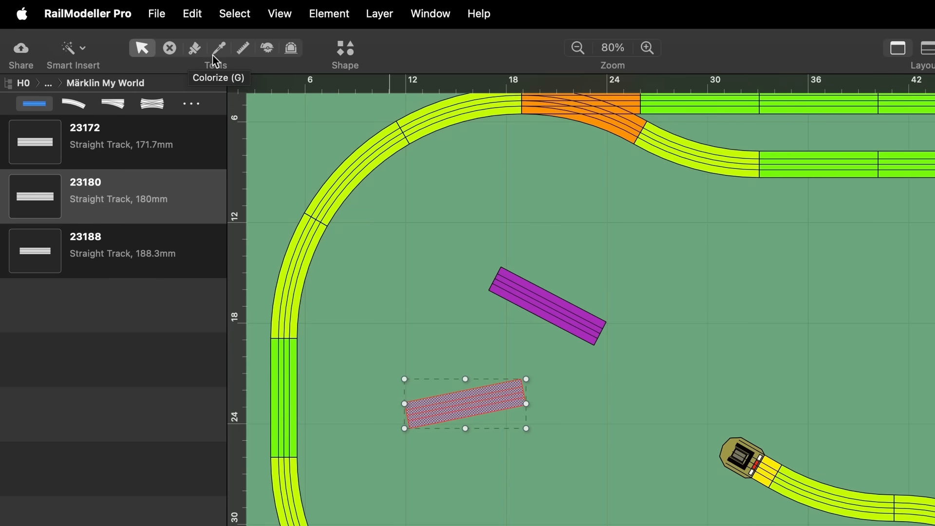
mouse_move(218, 48)
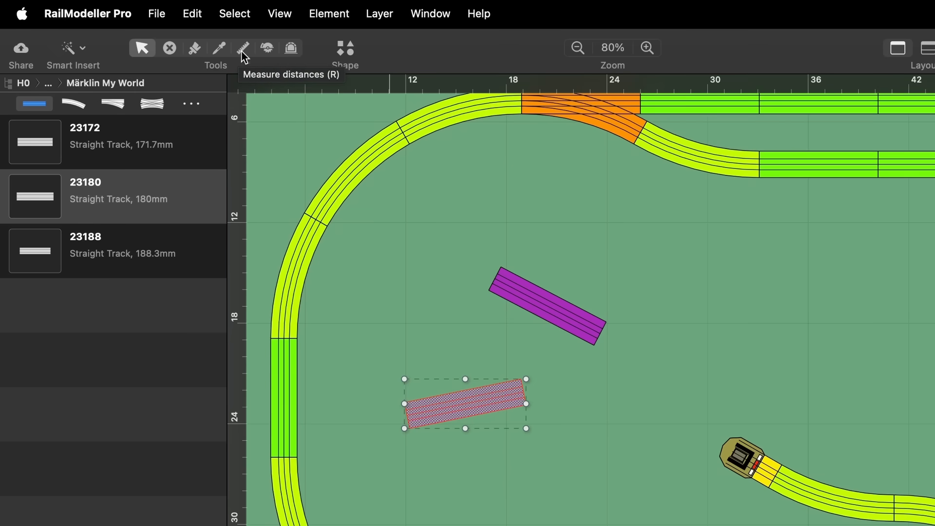
mouse_move(267, 48)
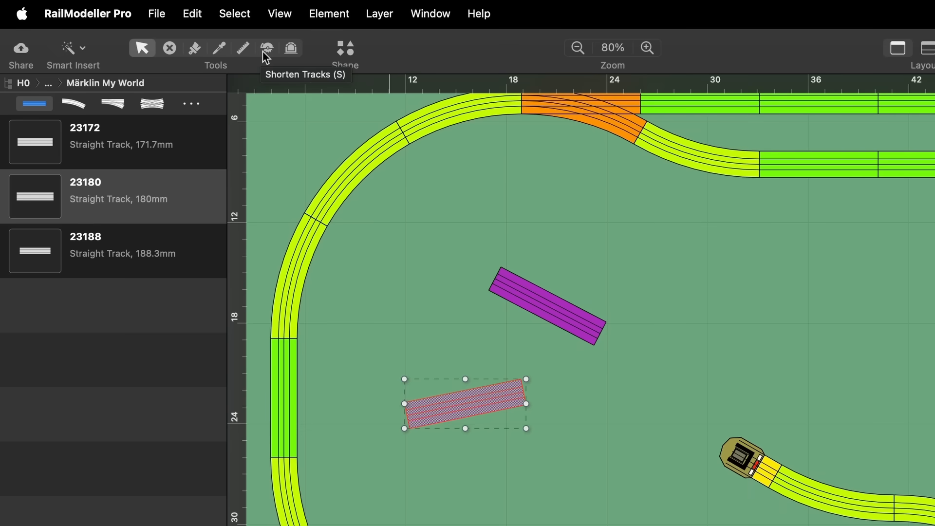
mouse_move(292, 48)
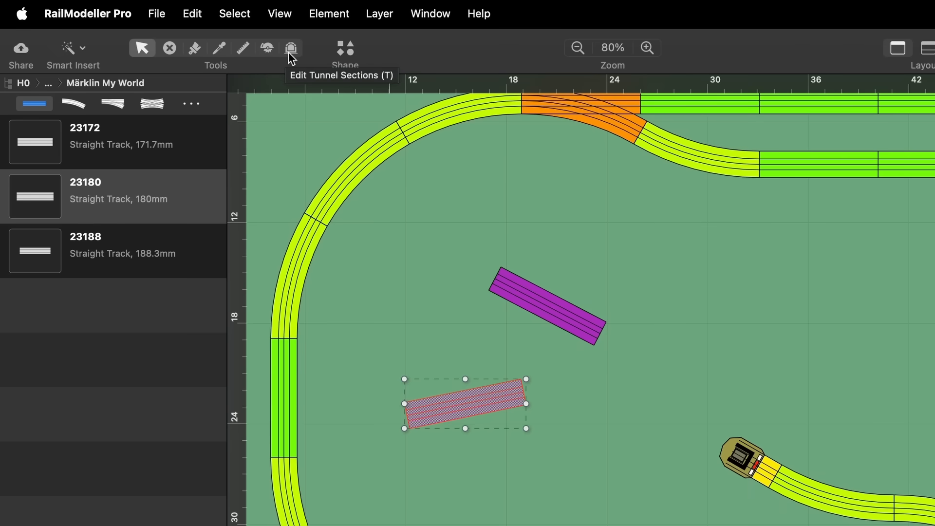
mouse_move(311, 75)
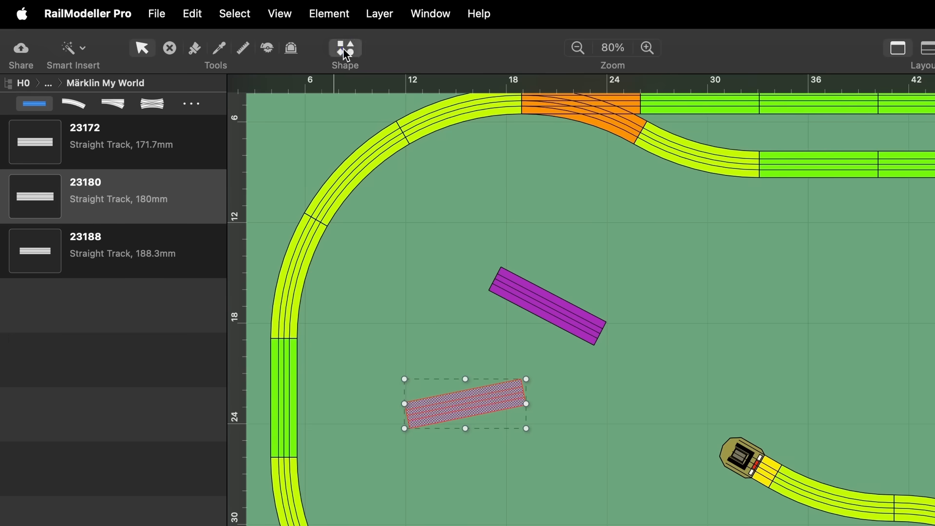
left_click(344, 48)
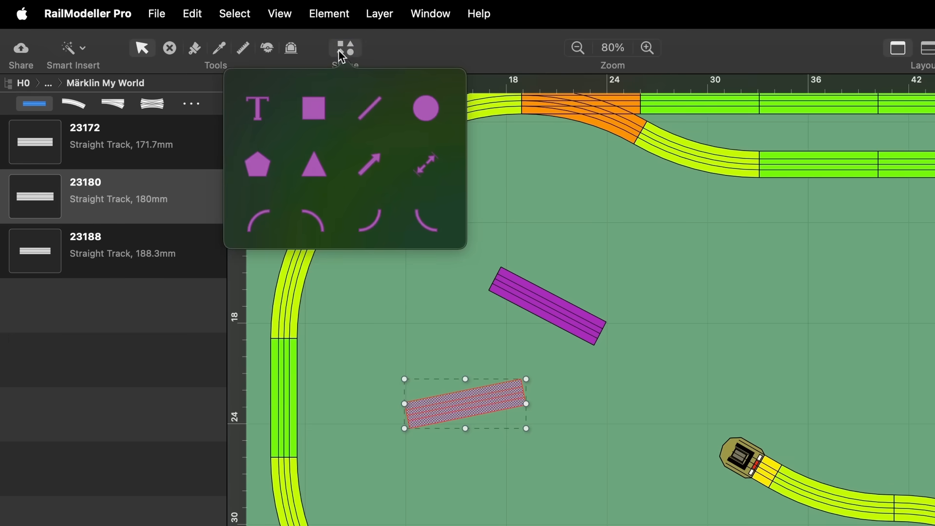
mouse_move(452, 147)
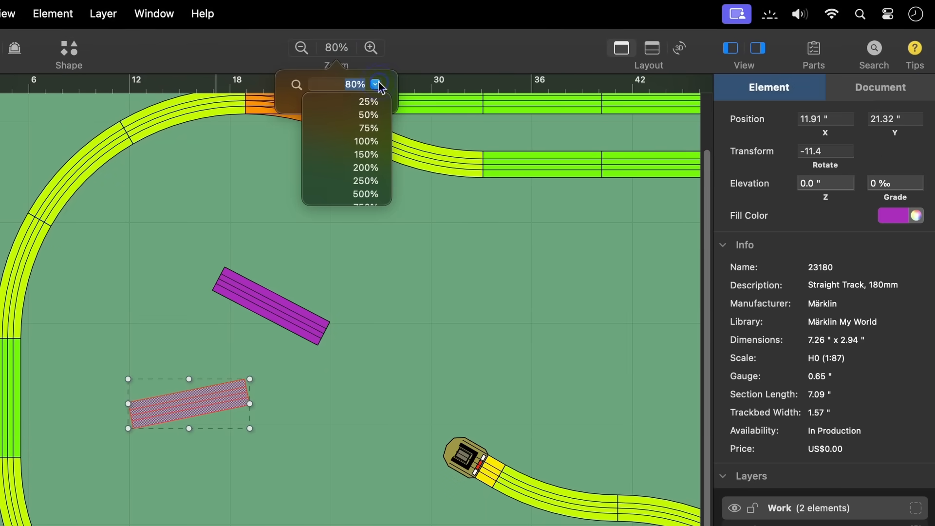
Step: Zoom the layout plan to 150% from the toolbar Zoom dropdown
scroll("down", 3)
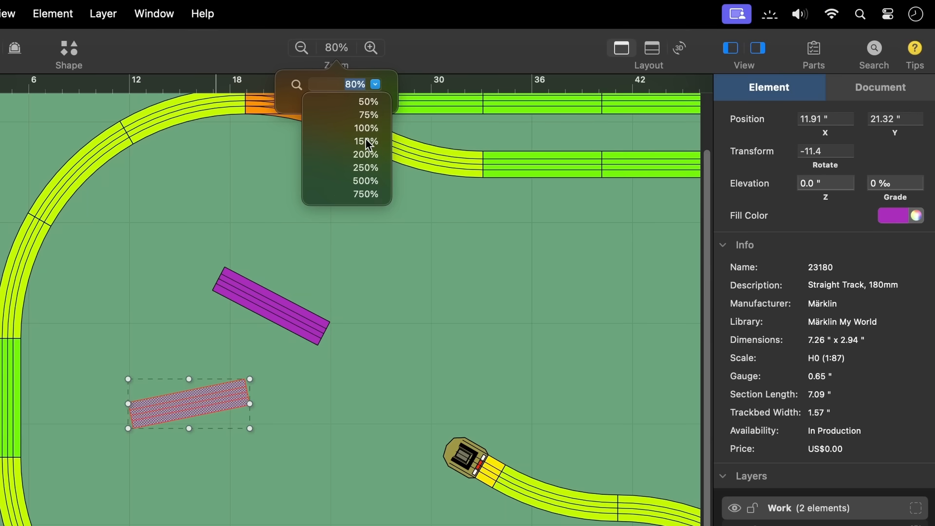
mouse_move(364, 141)
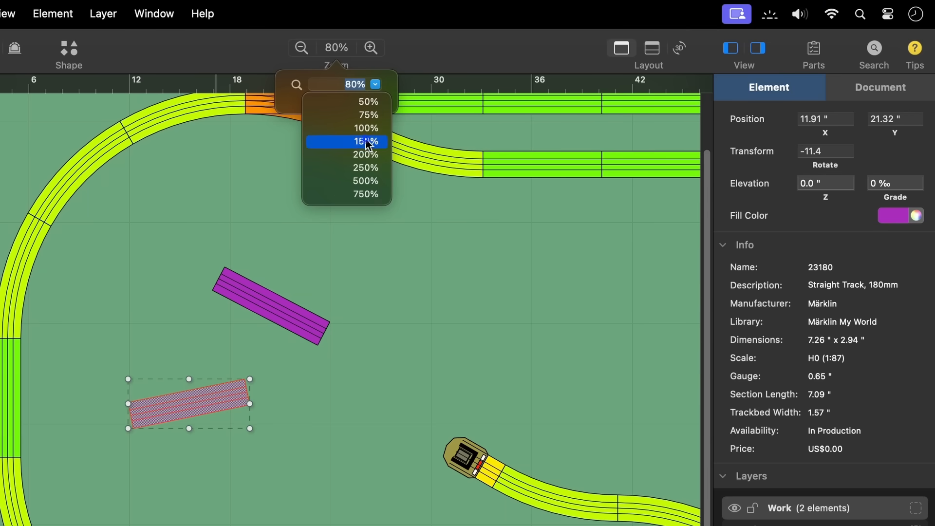
left_click(366, 141)
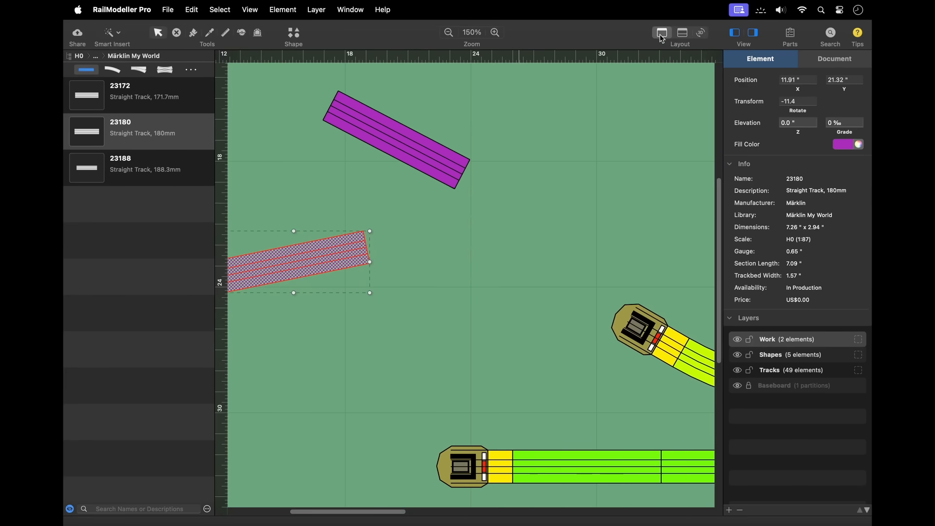
mouse_move(662, 32)
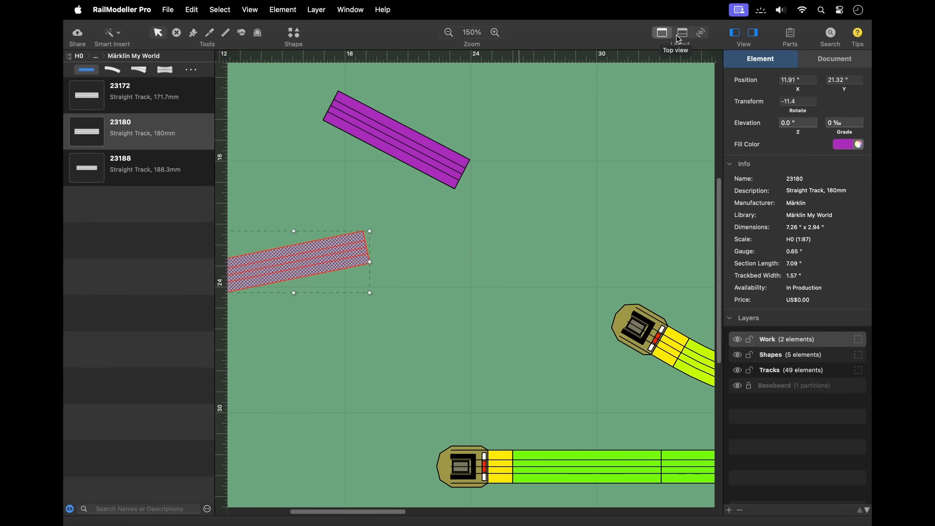
Step: Show the elevation profile beneath the plan, then switch to the 3D layout view
left_click(682, 32)
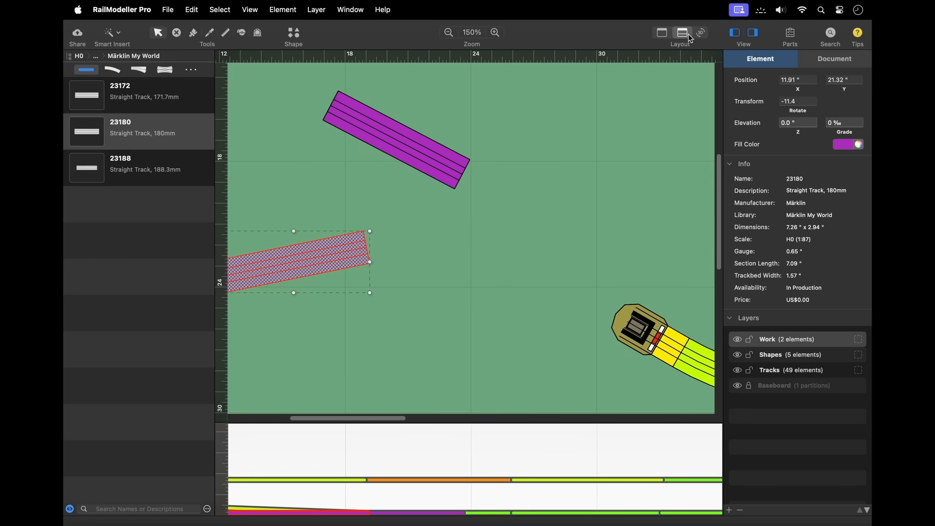
left_click(699, 32)
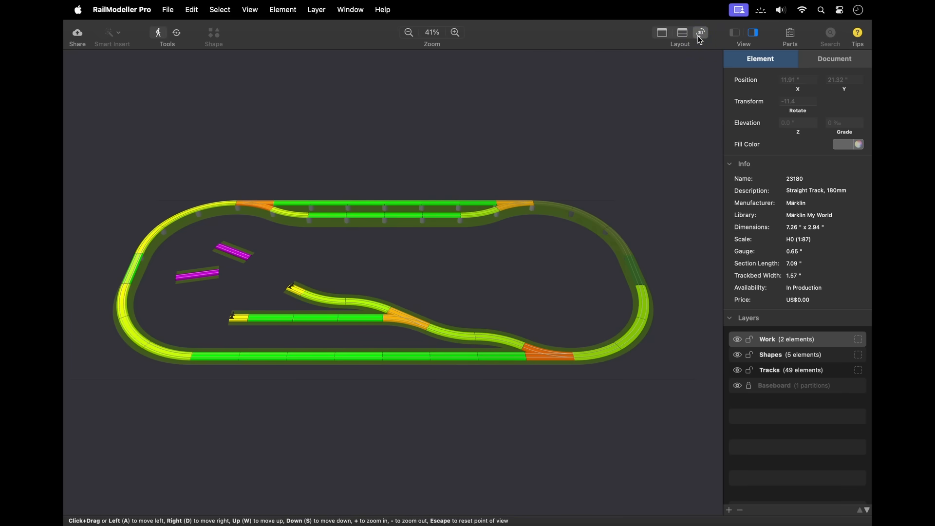
mouse_move(698, 40)
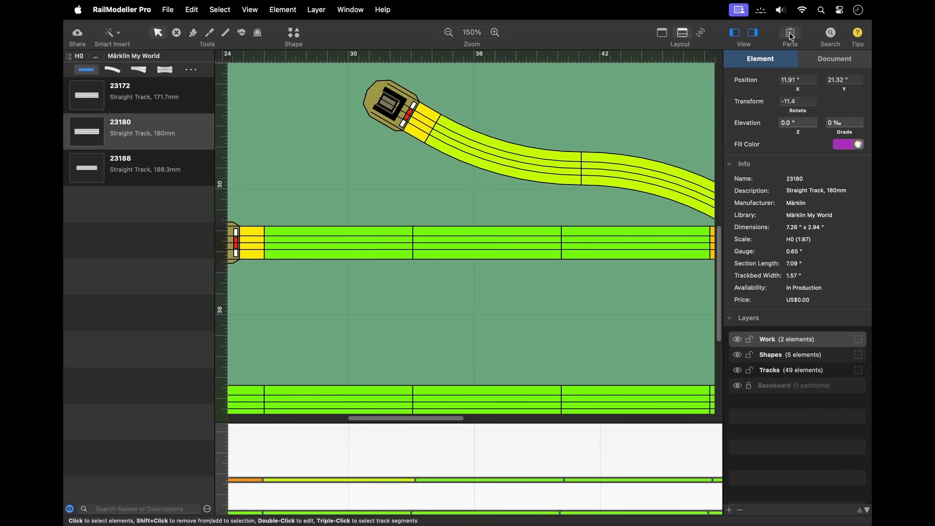
left_click(790, 34)
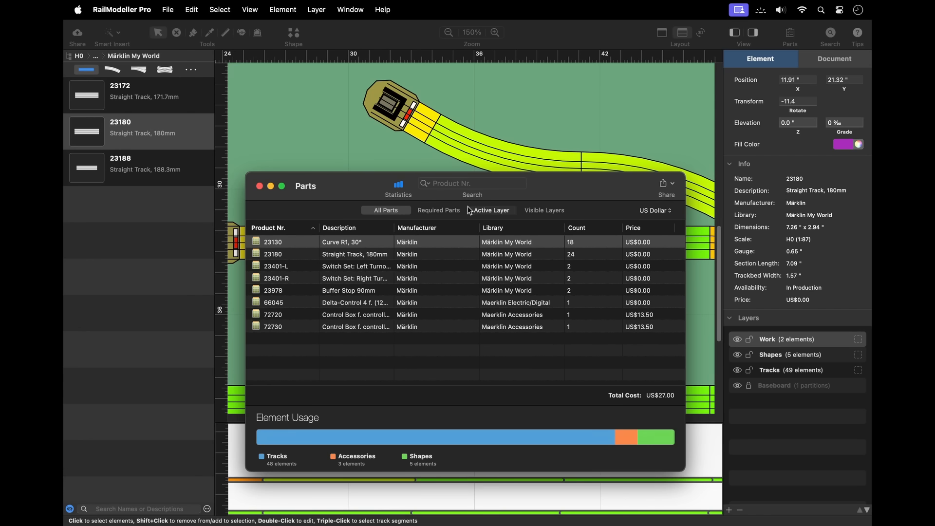
left_click(491, 210)
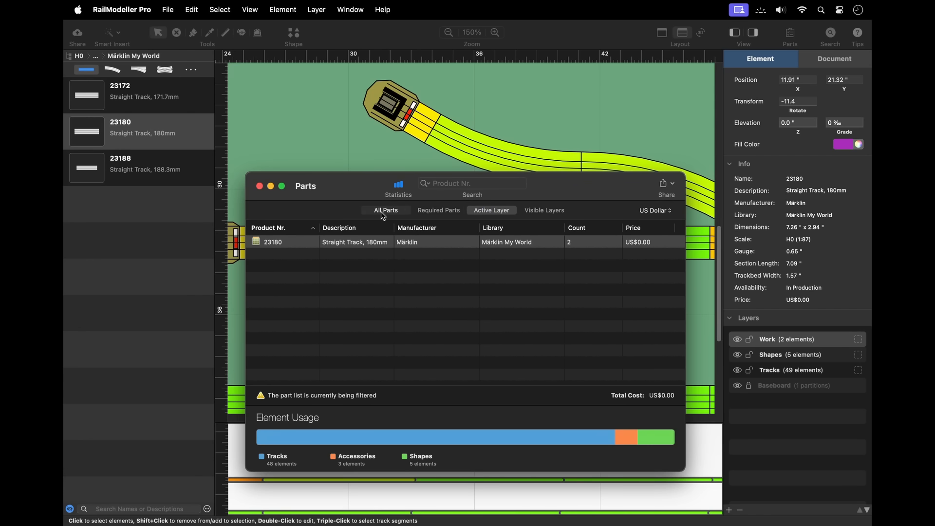
left_click(386, 210)
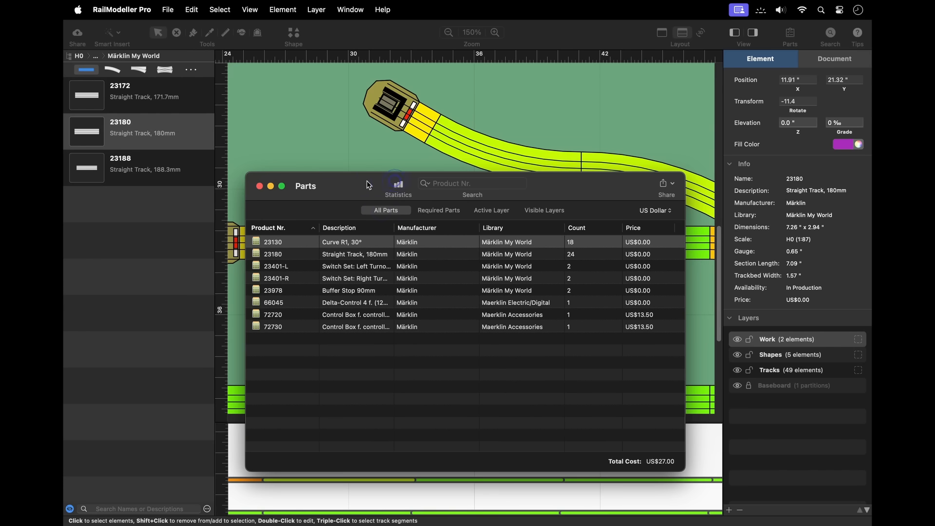
left_click(260, 186)
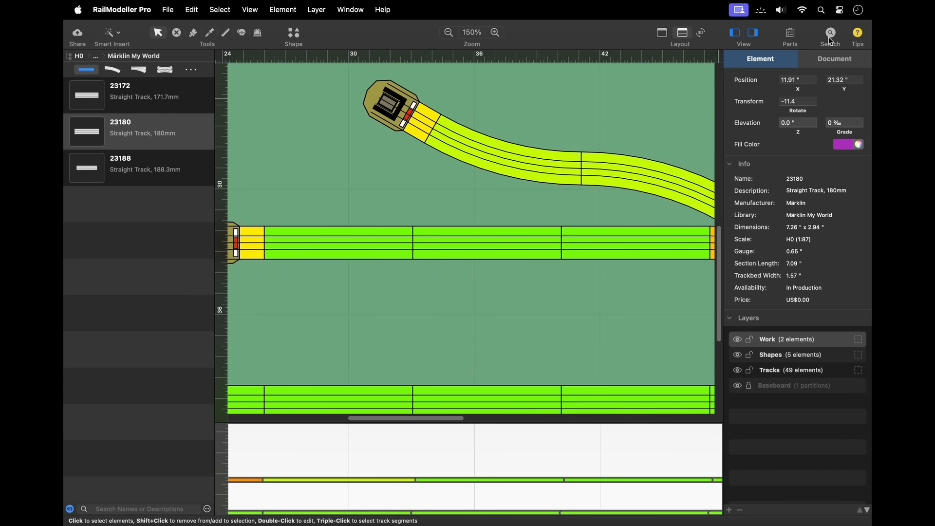
Step: Search elements for 'buffe', jump to the first buffer stop, and close the find bar
left_click(829, 32)
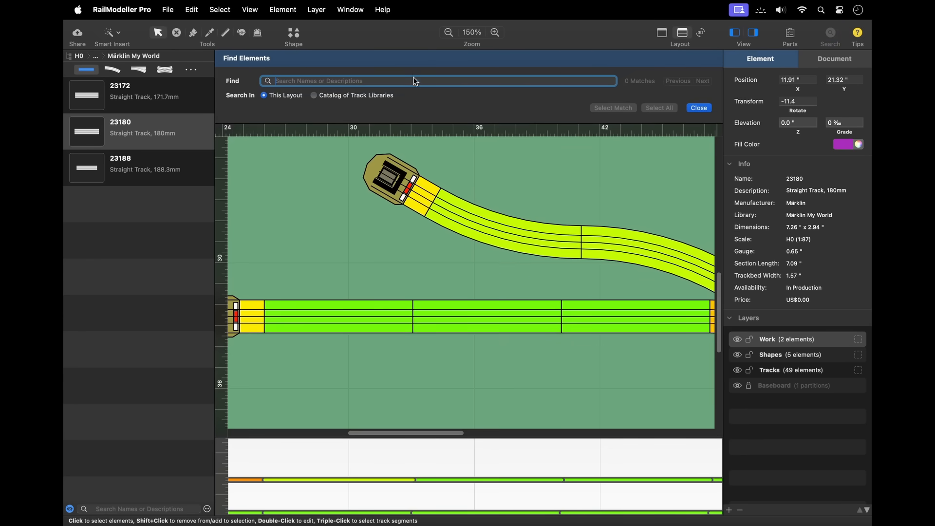
type("buffe")
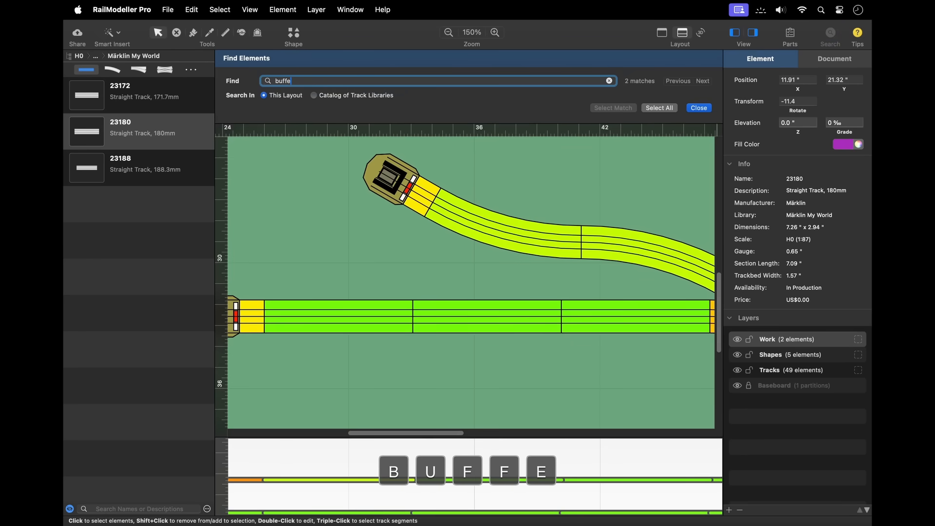
left_click(703, 81)
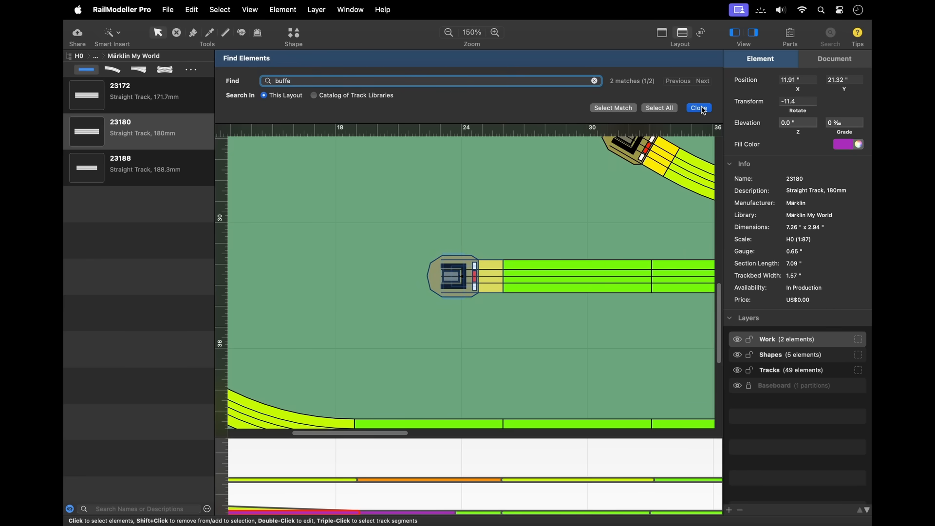
left_click(699, 108)
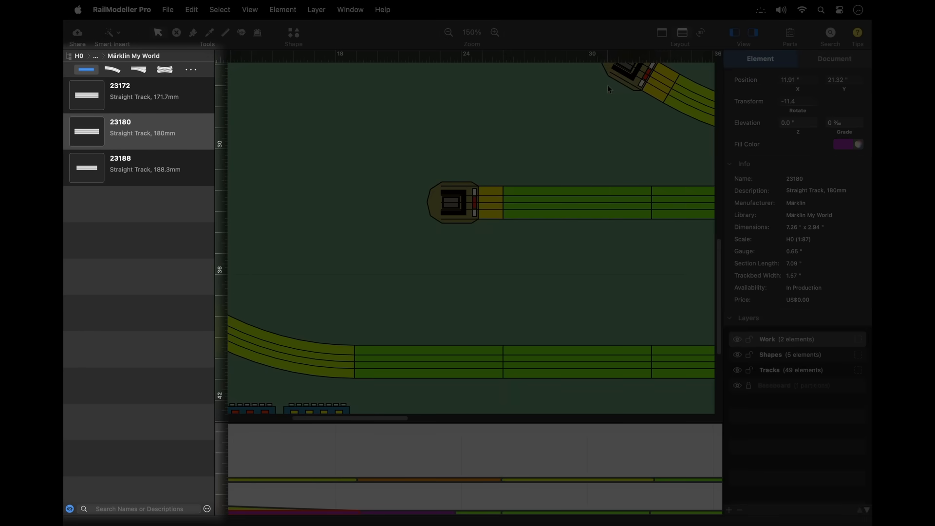
mouse_move(495, 102)
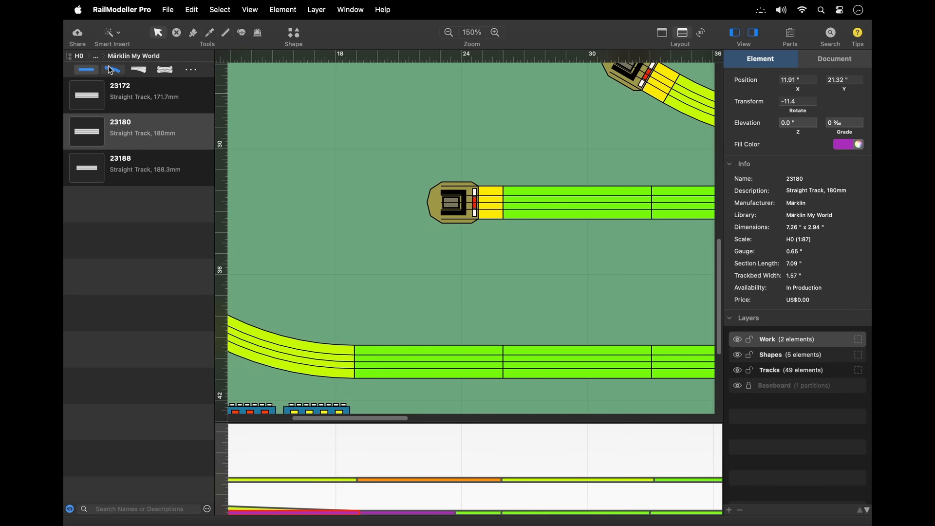
Step: Browse the library chooser to the N-scale track libraries like Arnold and Kato Unitrack
left_click(134, 55)
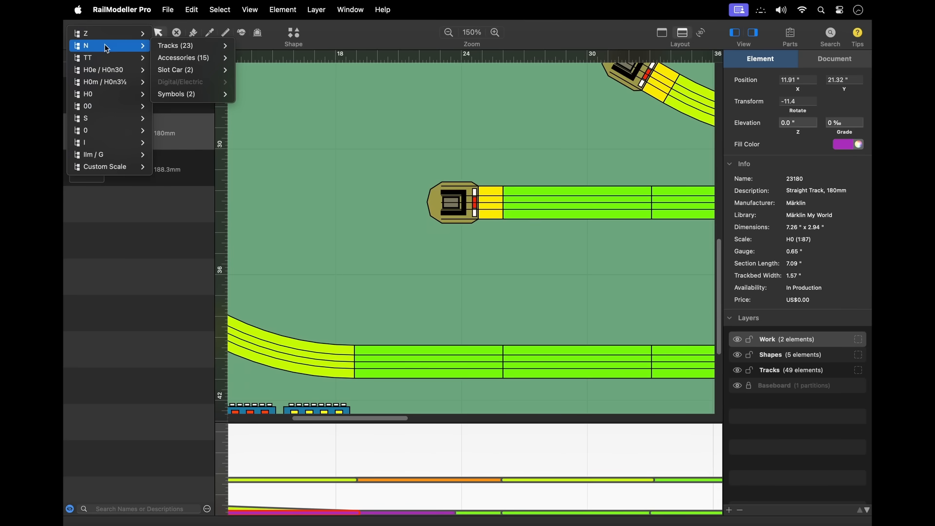
left_click(176, 45)
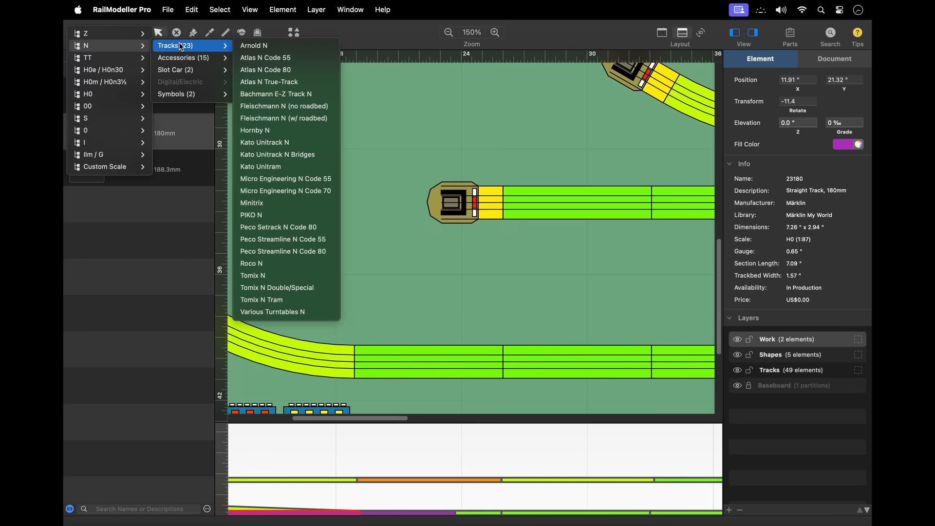
mouse_move(212, 47)
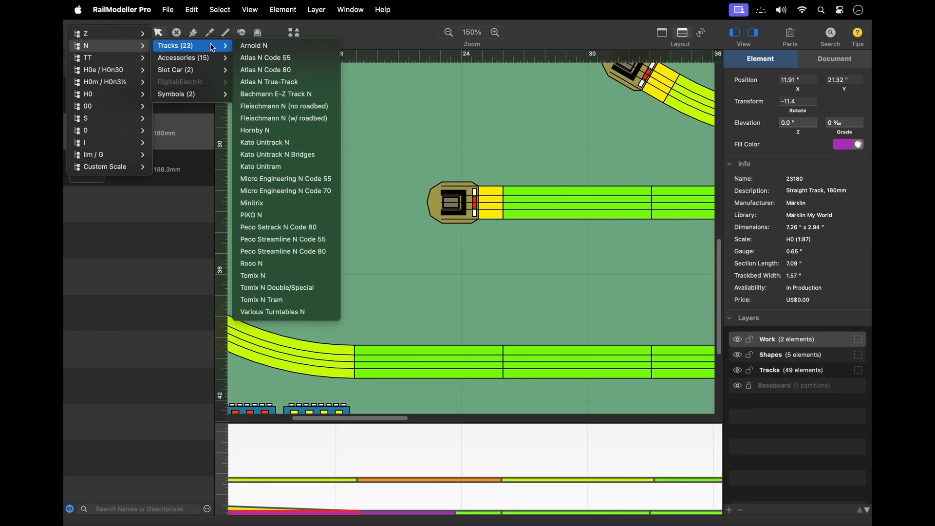
mouse_move(286, 239)
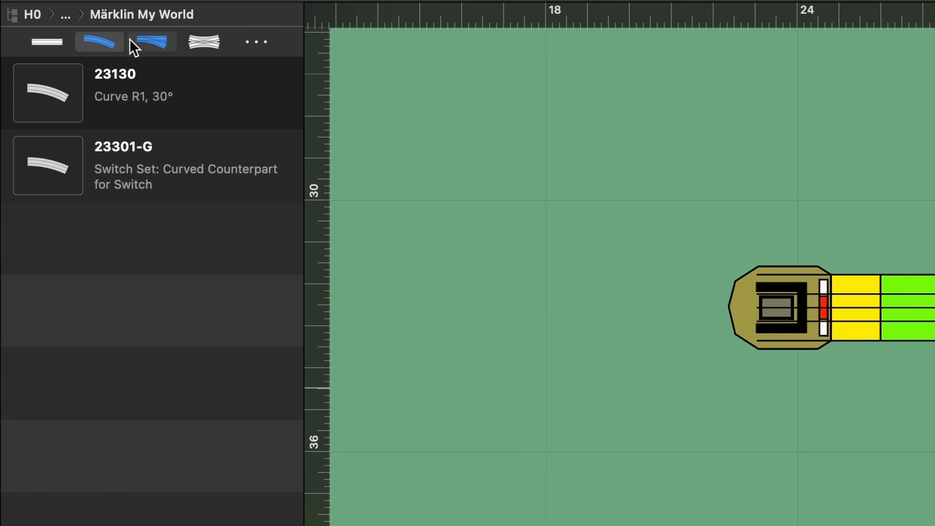
Step: Browse Märklin My World turnouts, crossings and accessories, then list all parts
left_click(152, 42)
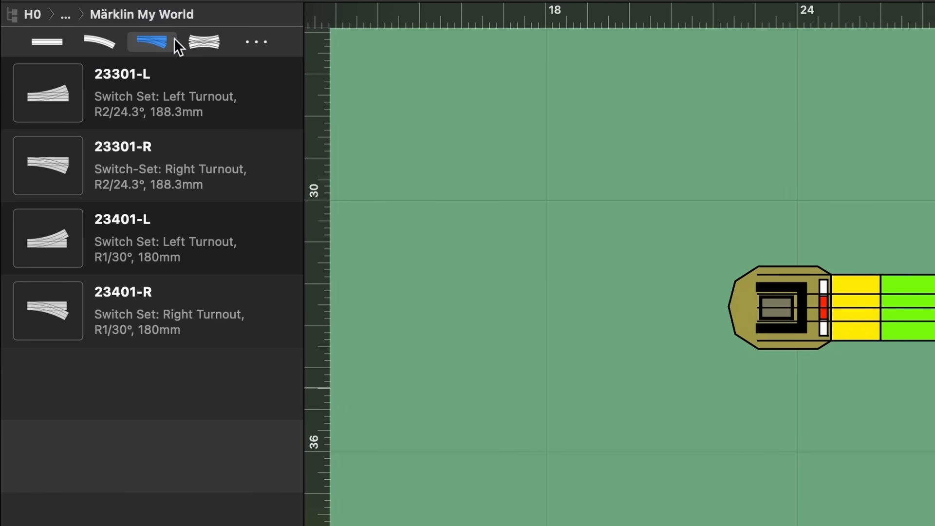
left_click(204, 42)
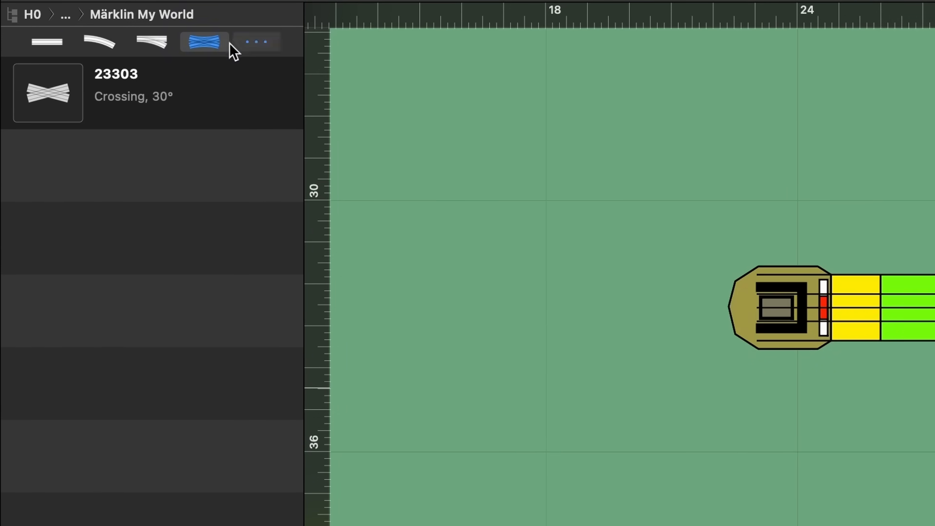
left_click(257, 42)
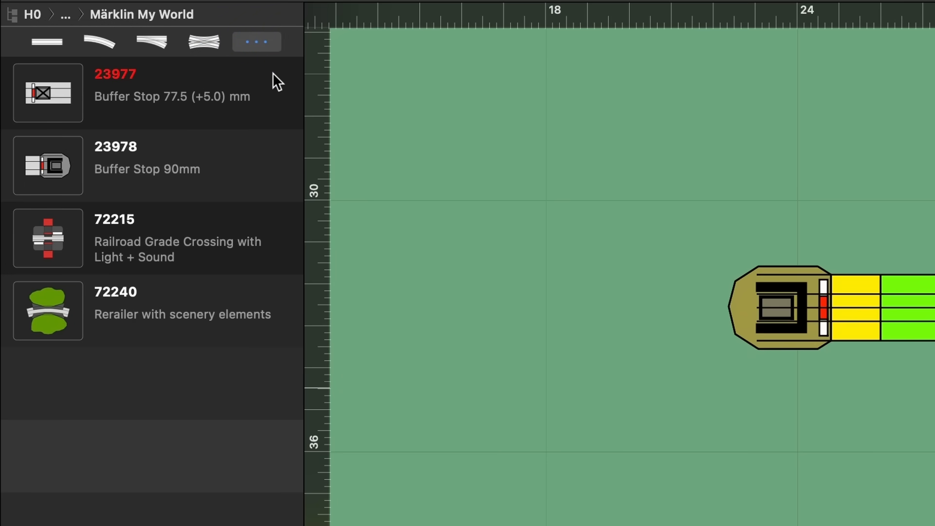
left_click(256, 42)
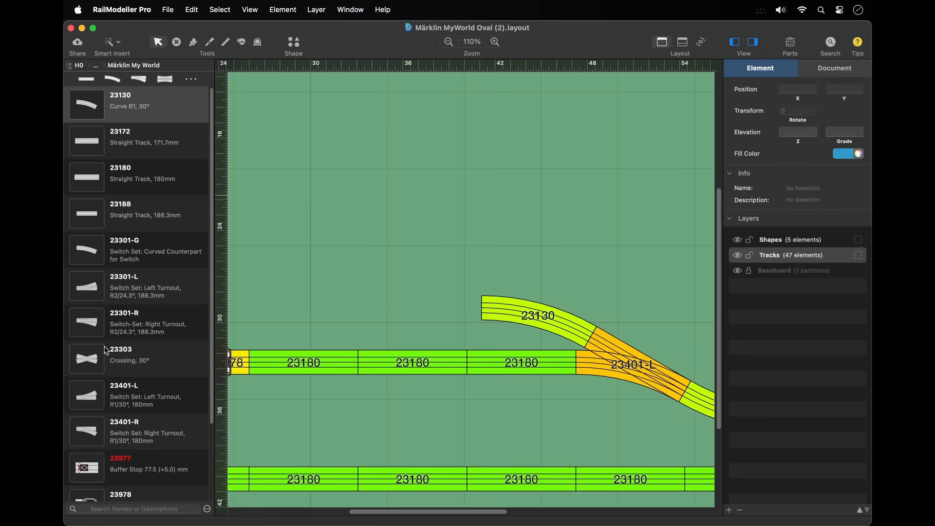
Step: Filter the parts library by 'R1' to show the R1 curve and turnouts
left_click(135, 509)
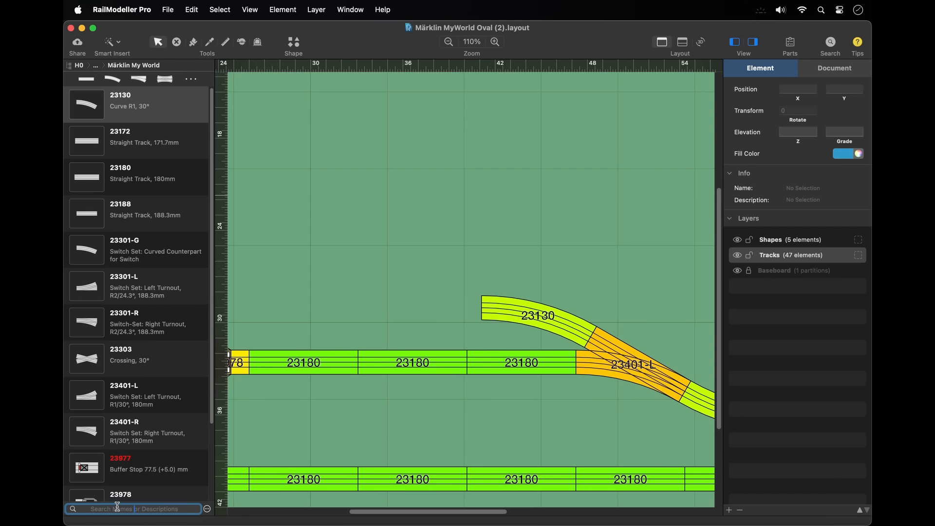
type("R1")
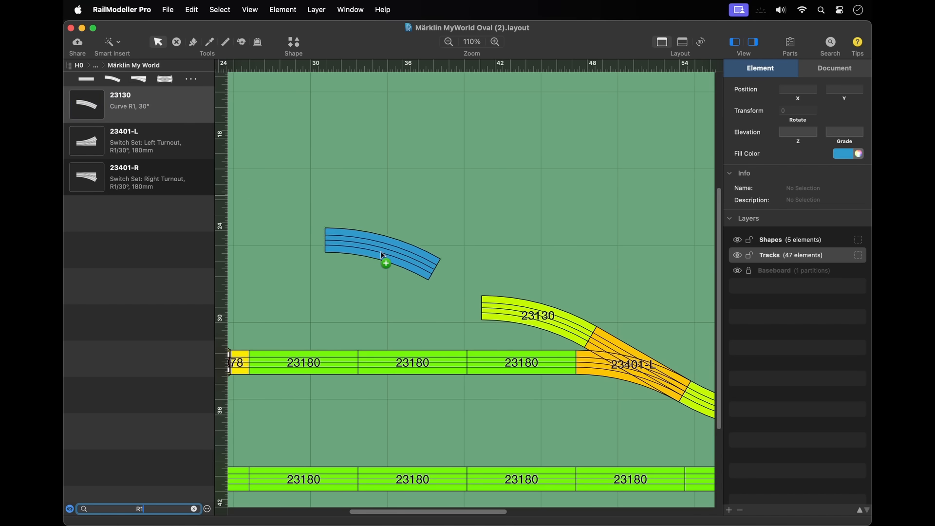
Step: Snap a 23130 R1 curve onto the curve's end and add another to extend the chain
left_click_drag(382, 251, 423, 316)
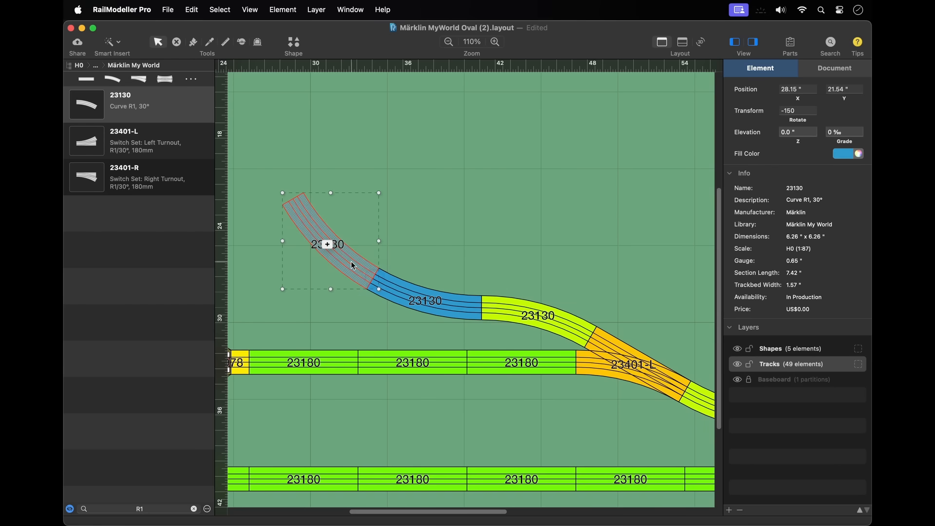
left_click(327, 244)
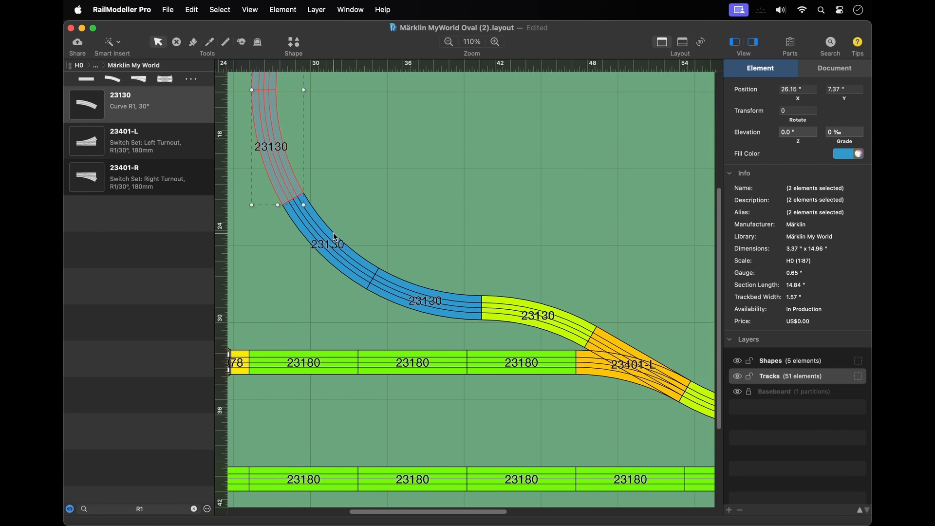
mouse_move(176, 504)
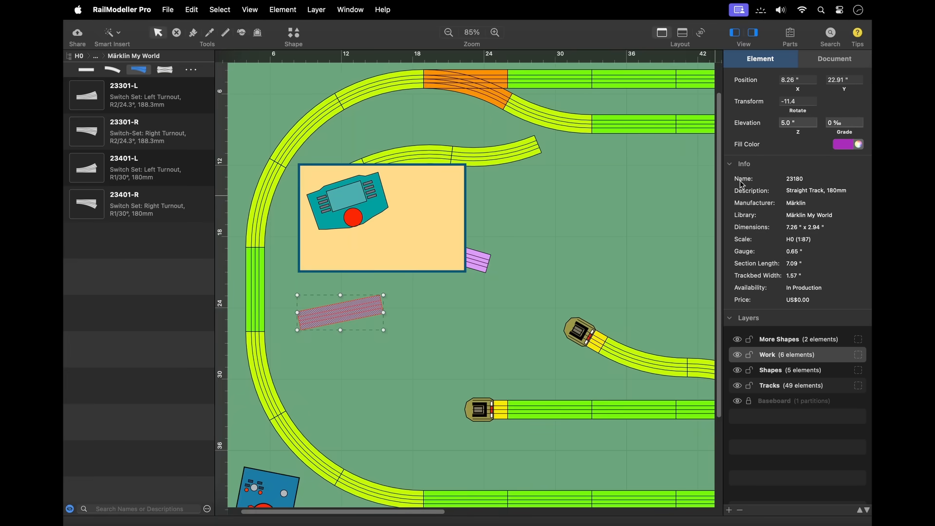
mouse_move(805, 91)
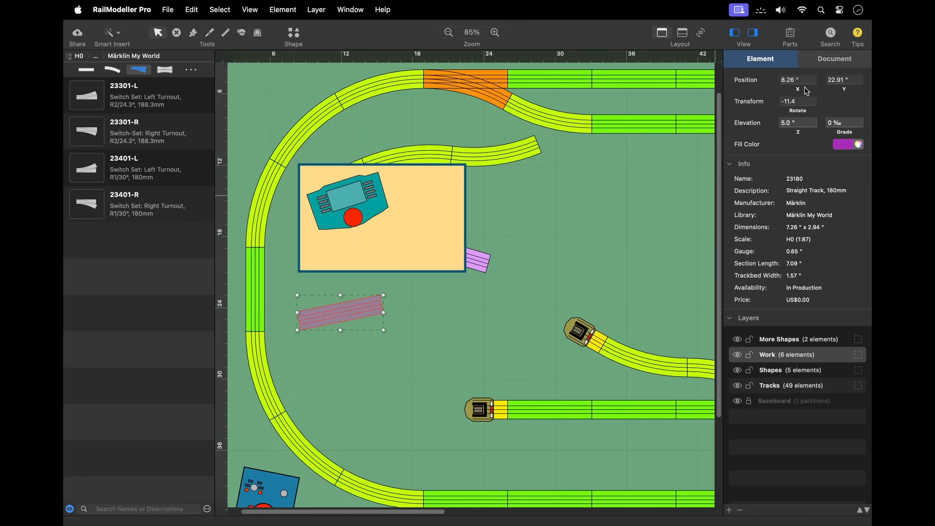
Step: Change the raised straight track's X position from 8.26 to 9.0
left_click(798, 79)
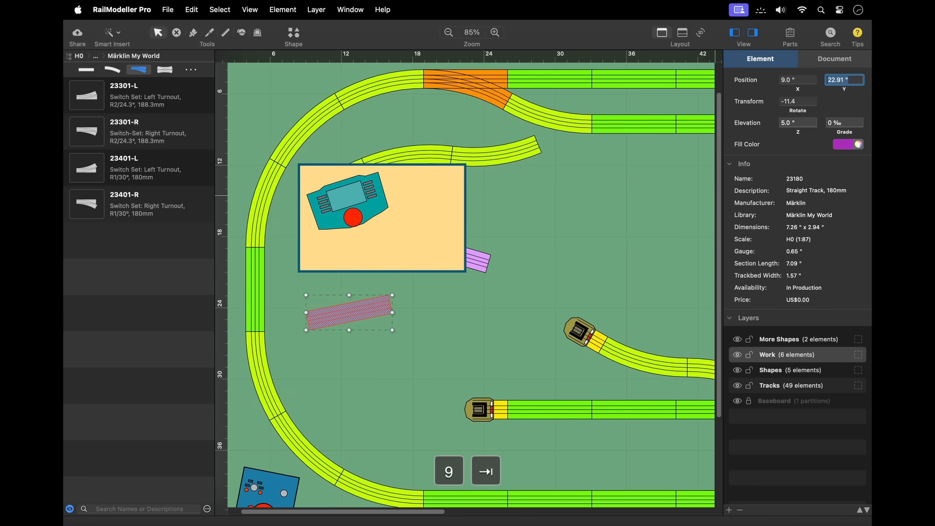
left_click(848, 144)
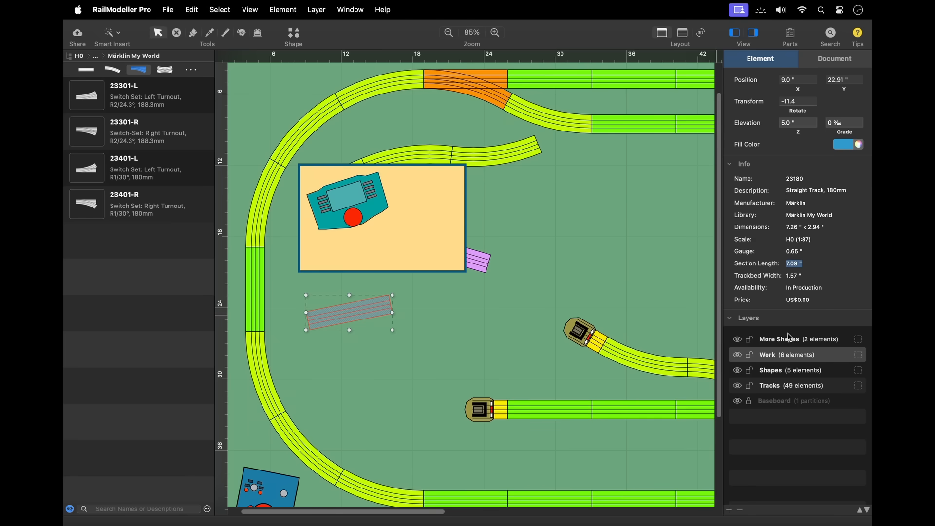
mouse_move(795, 341)
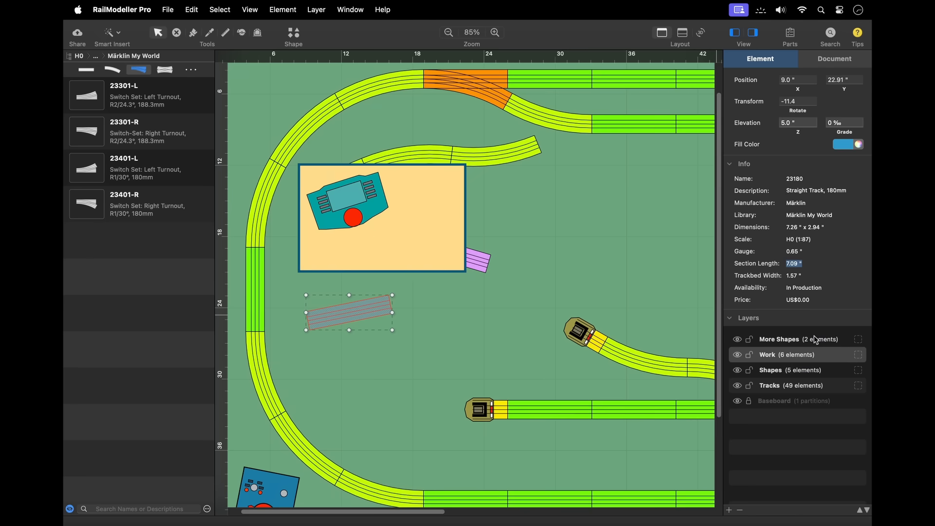
mouse_move(817, 339)
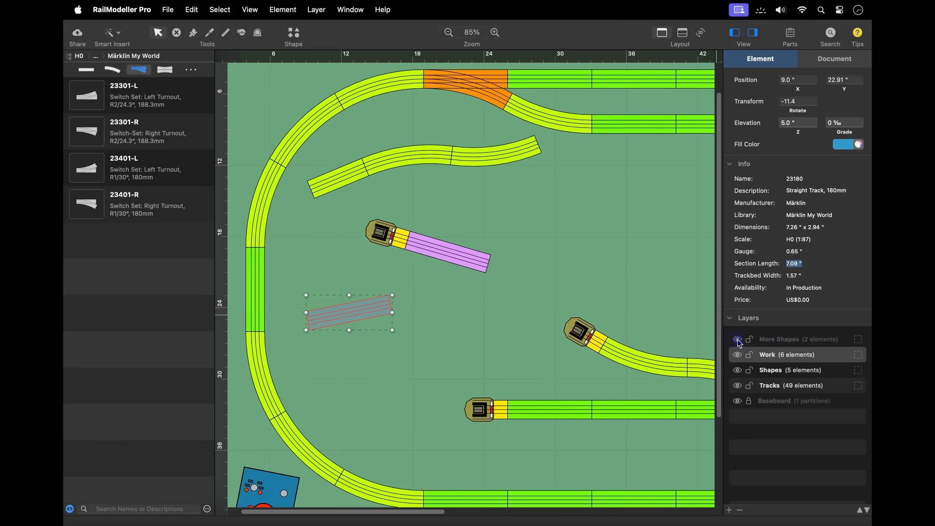
Step: Hide the Work and More Shapes layers using their eye icons
left_click(738, 340)
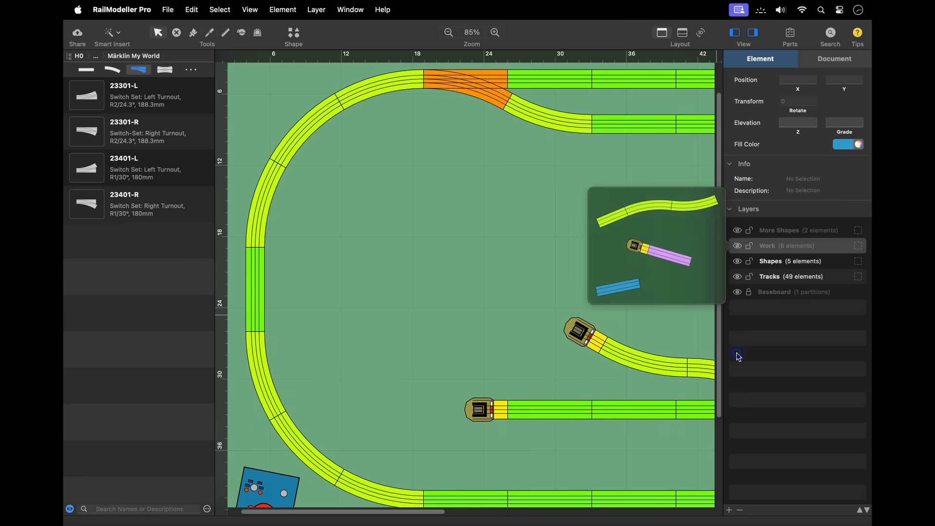
left_click(797, 245)
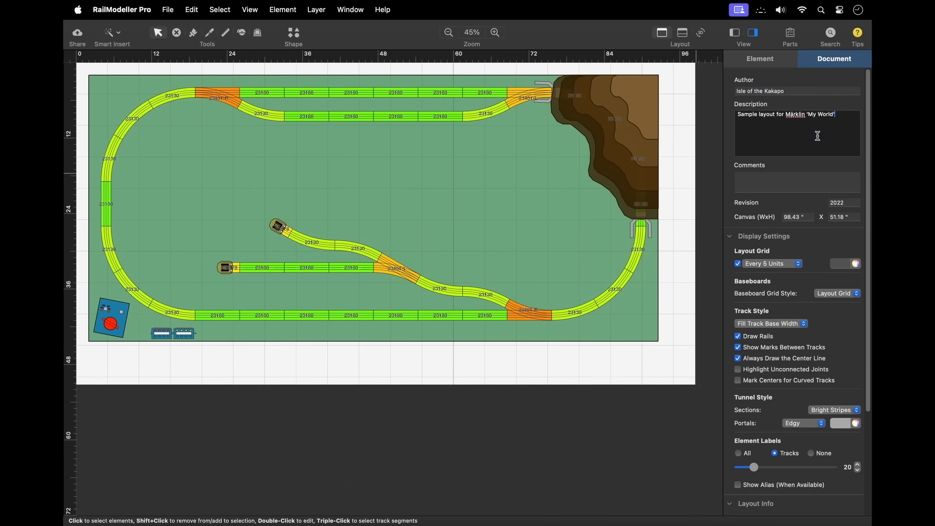
Step: Set the layout's comments to 'Needs more trees' and its revision number to 2024
type("for the demo.")
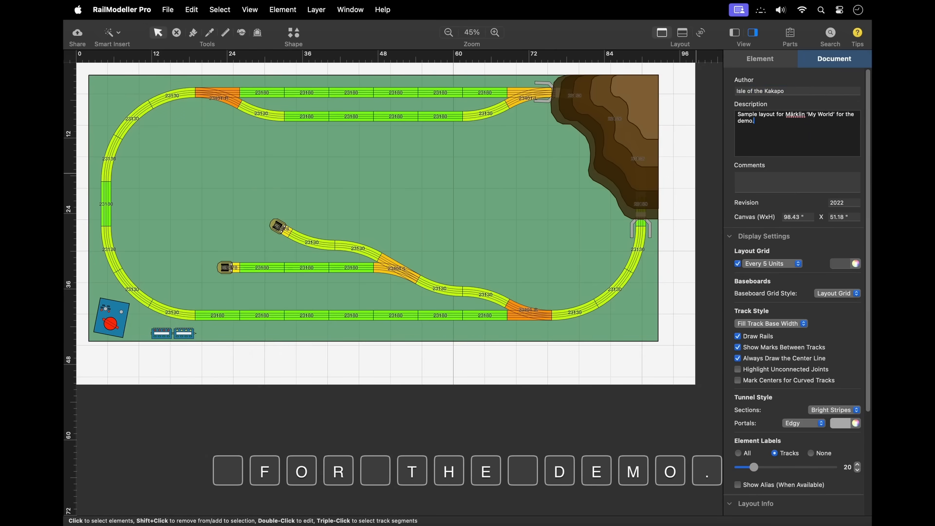
left_click(796, 181)
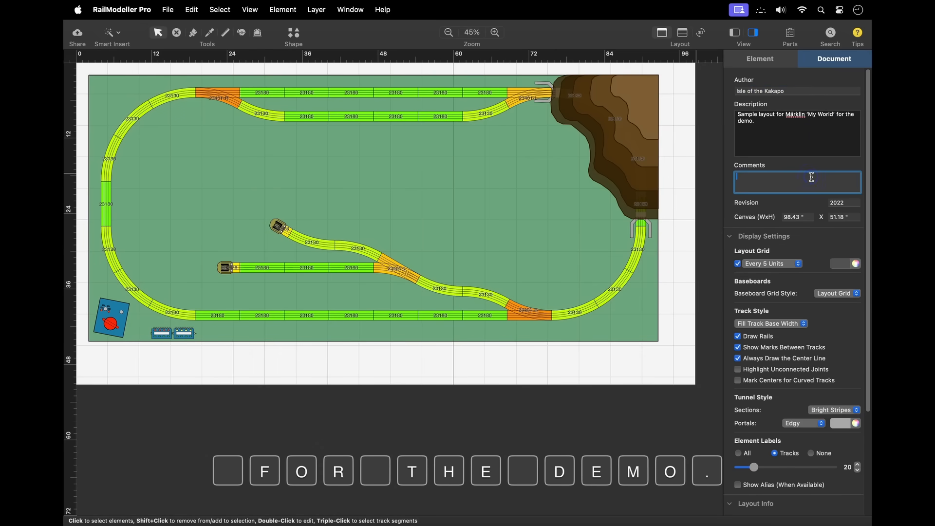
type("Just a demo")
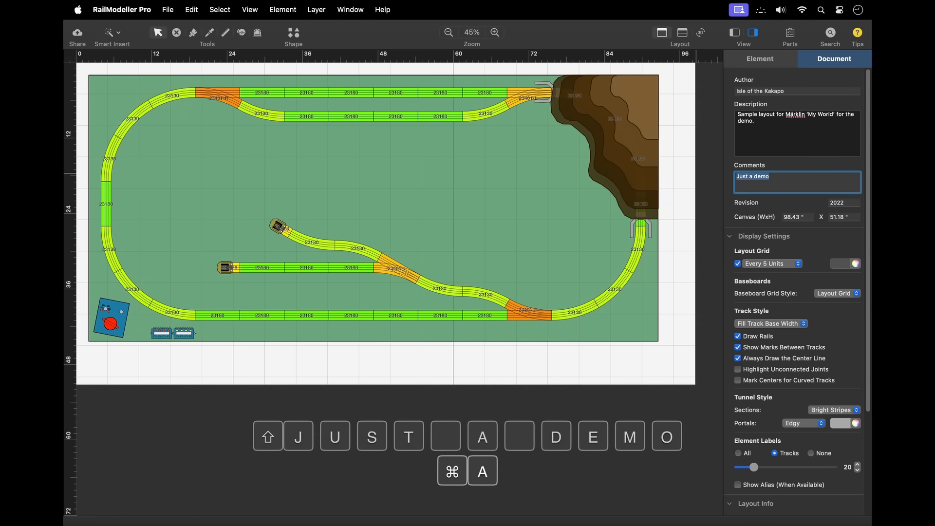
type("Needs mor trees")
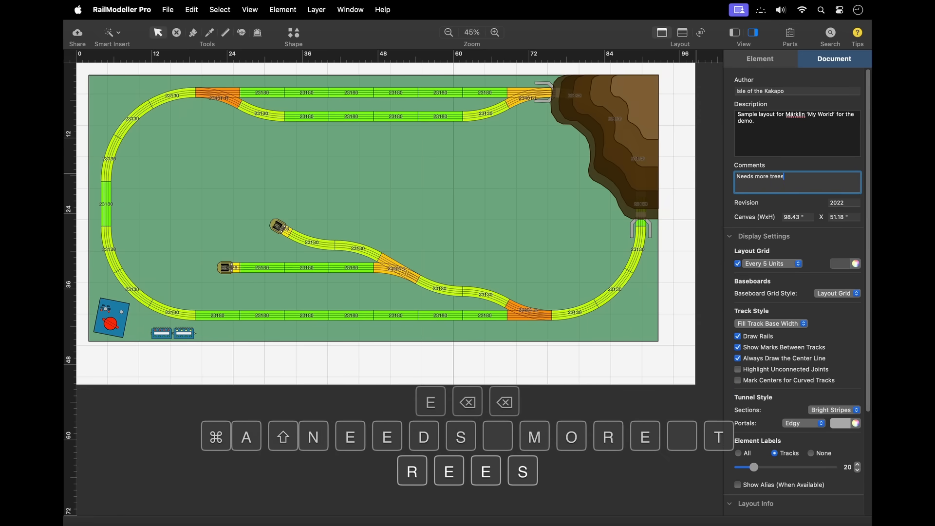
left_click(841, 203)
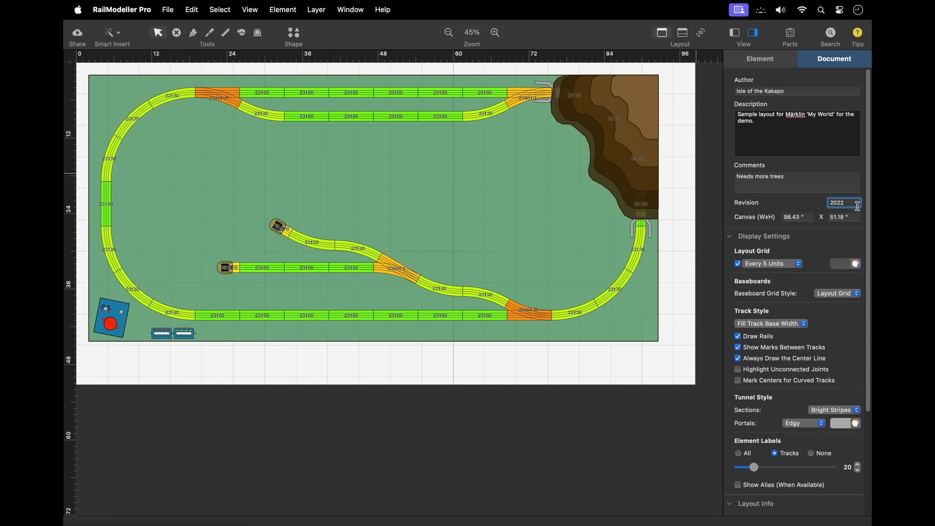
type("2024")
left_click(799, 216)
type("100.0")
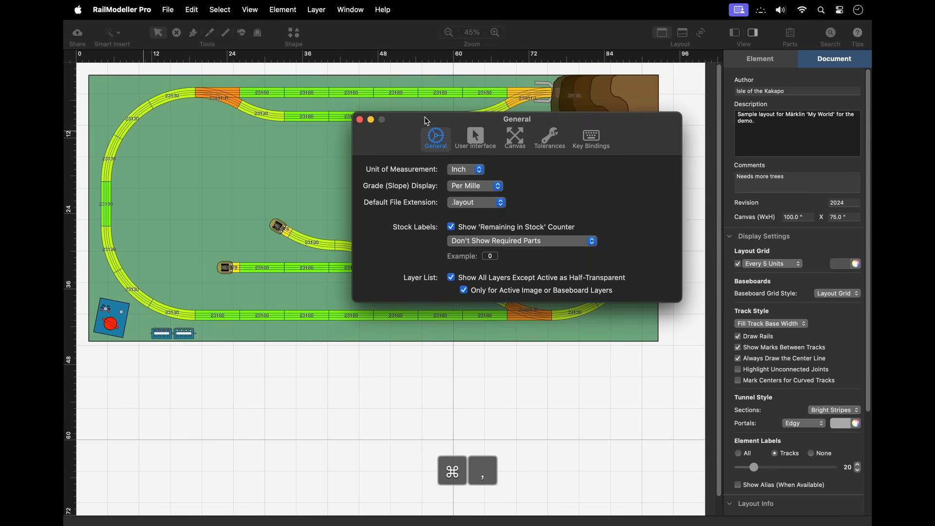
left_click(514, 137)
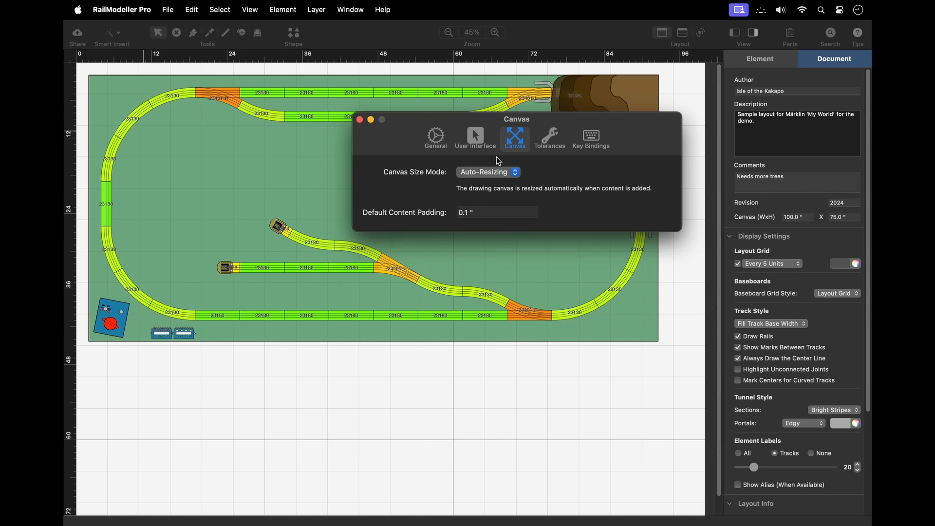
left_click(486, 172)
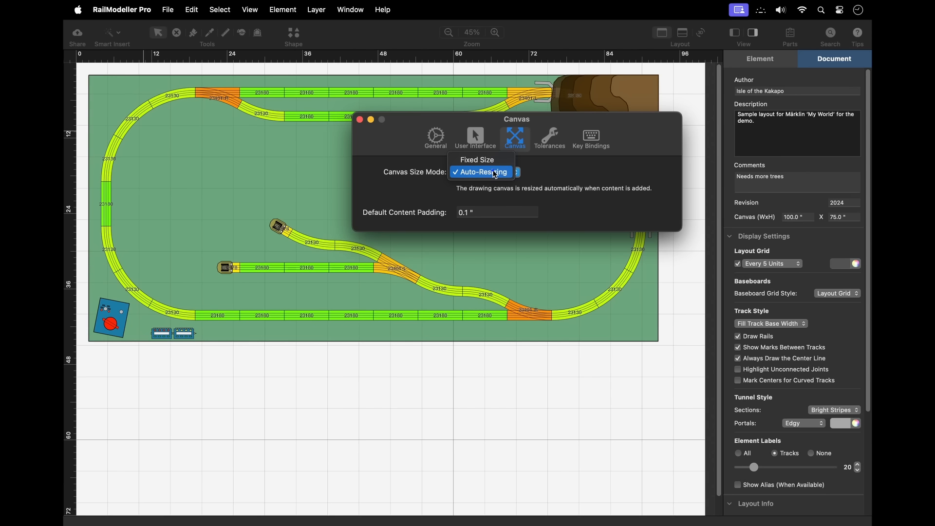
left_click(477, 159)
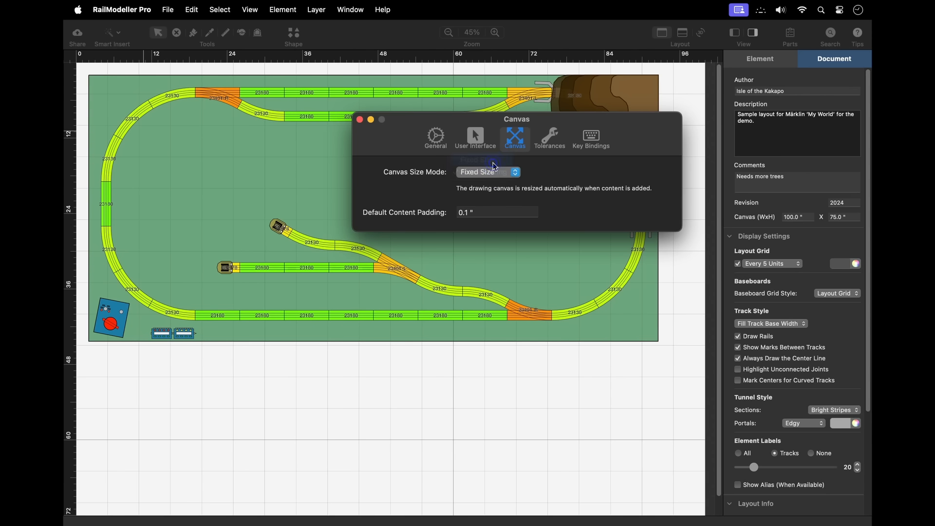
left_click(487, 172)
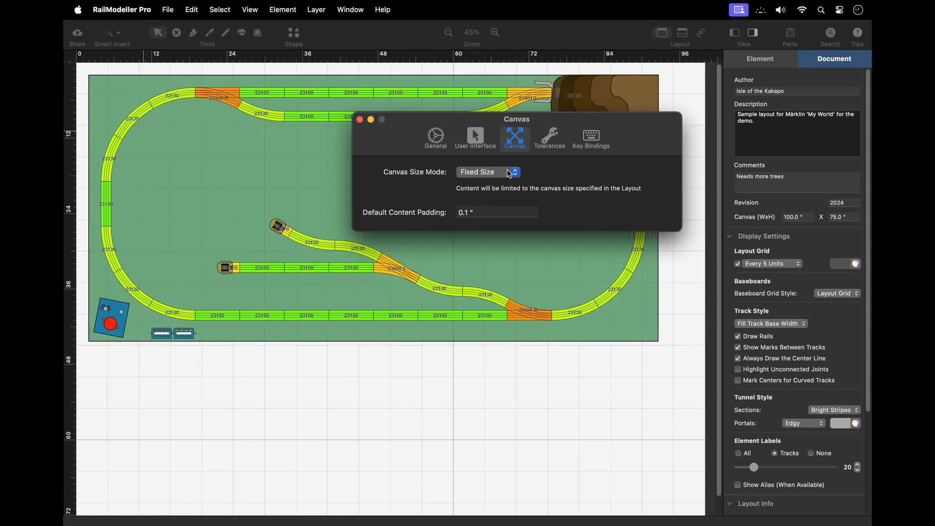
left_click(487, 172)
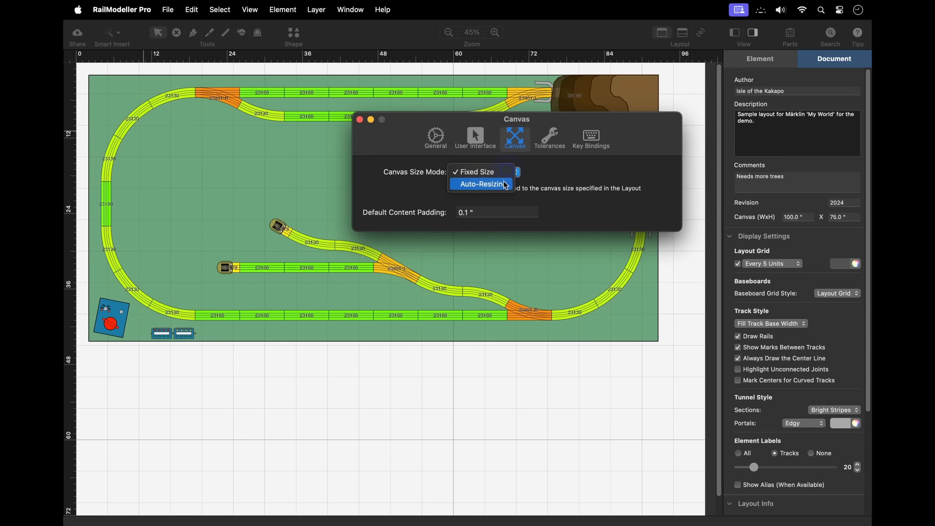
left_click(480, 184)
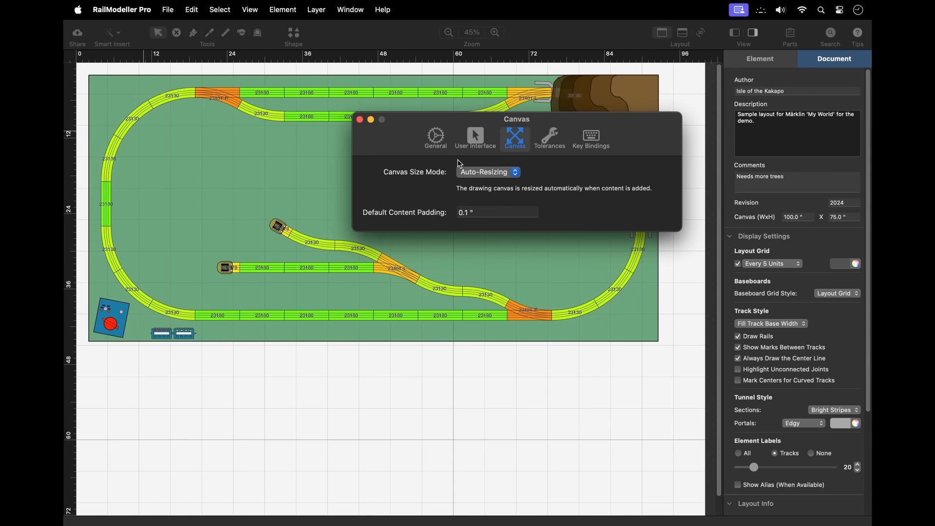
left_click(360, 120)
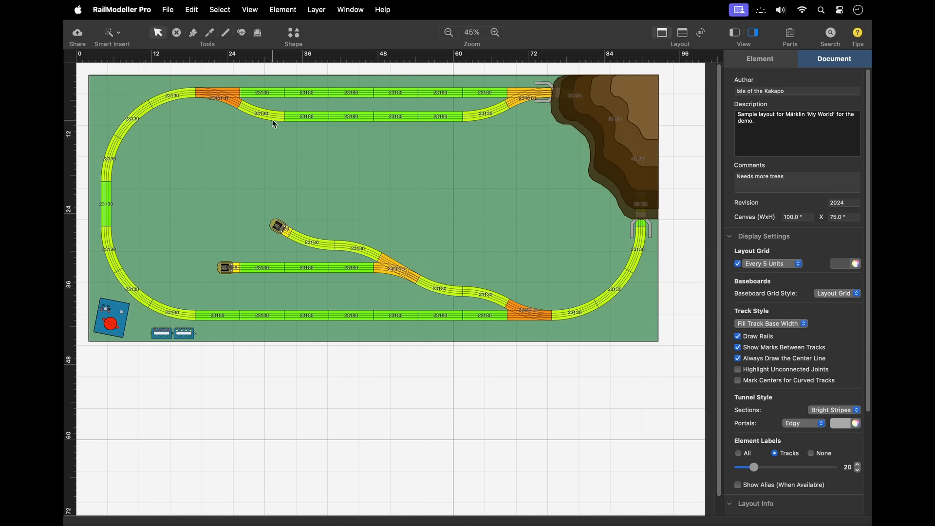
Step: Set the canvas zoom level to 100%
left_click(168, 10)
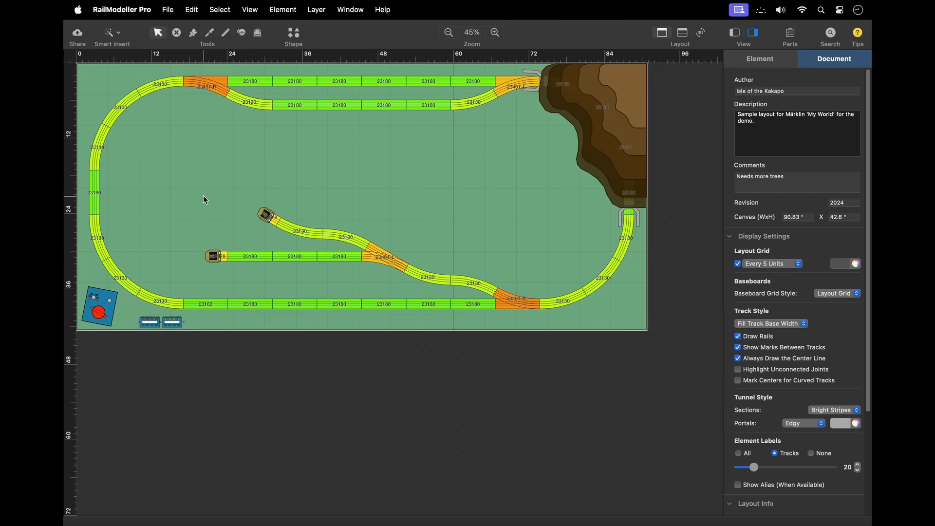
left_click(471, 32)
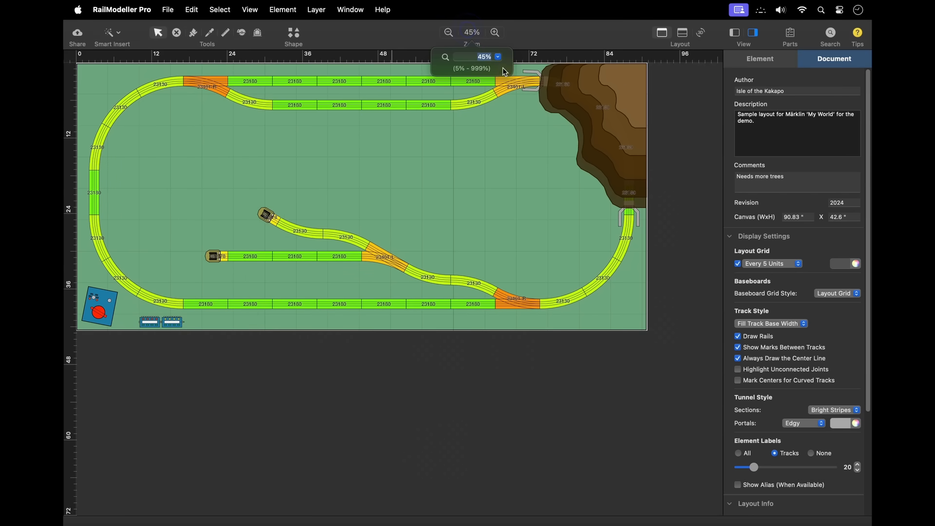
left_click(495, 32)
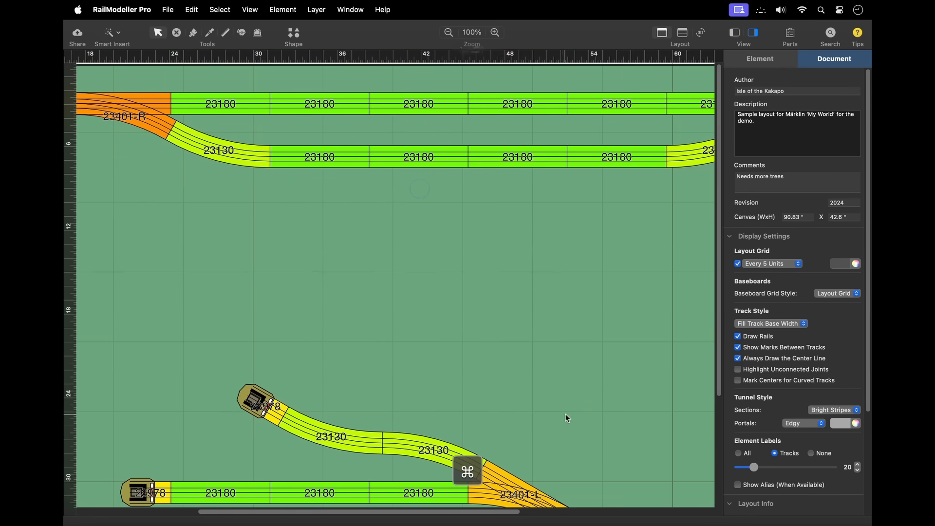
Step: Turn off Draw Rails and Always Draw the Center Line, and set Track Style to Fill Track Gauge
left_click(738, 337)
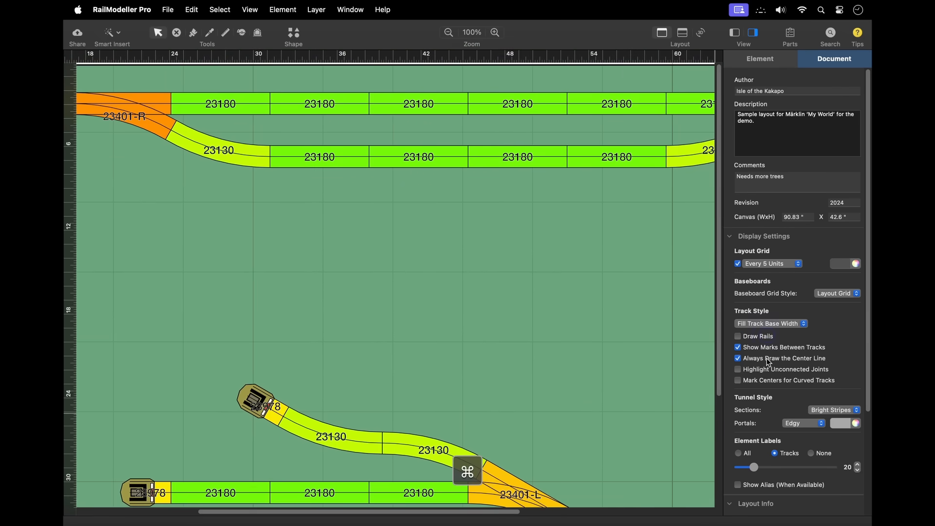
left_click(738, 335)
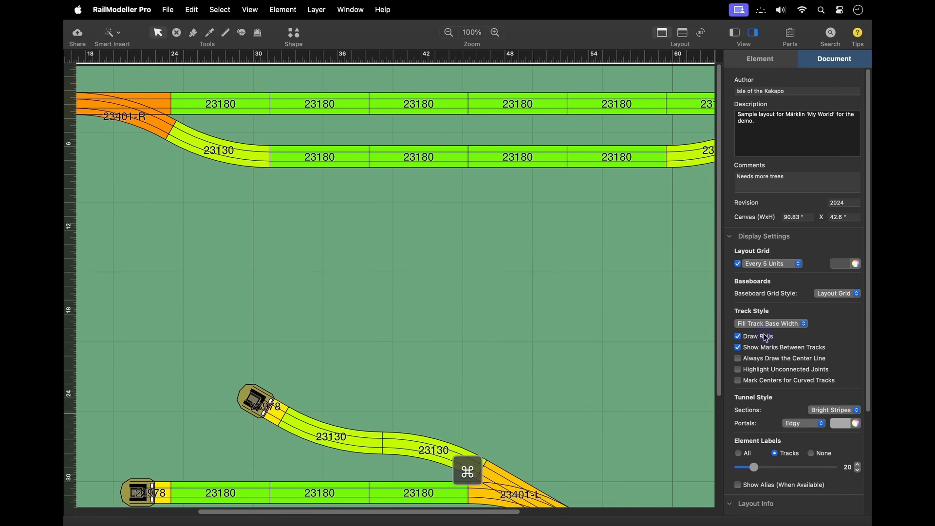
left_click(771, 324)
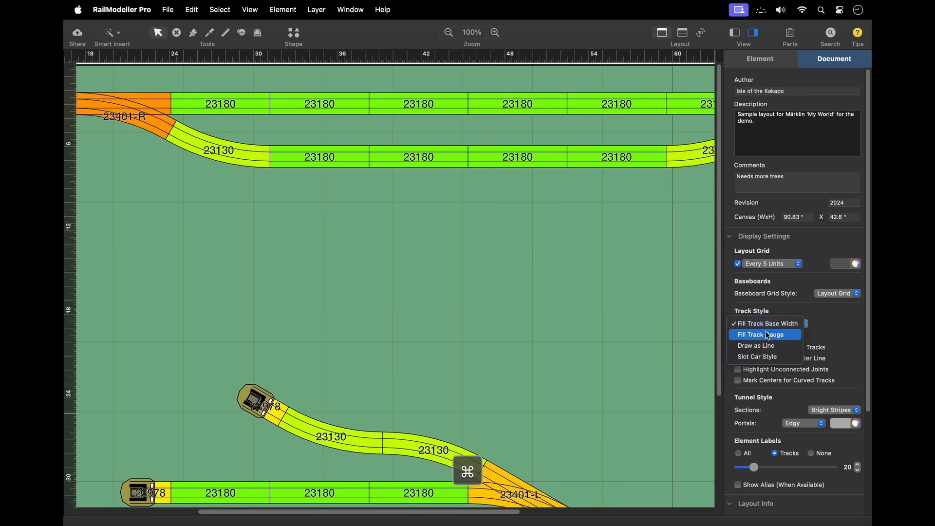
left_click(757, 335)
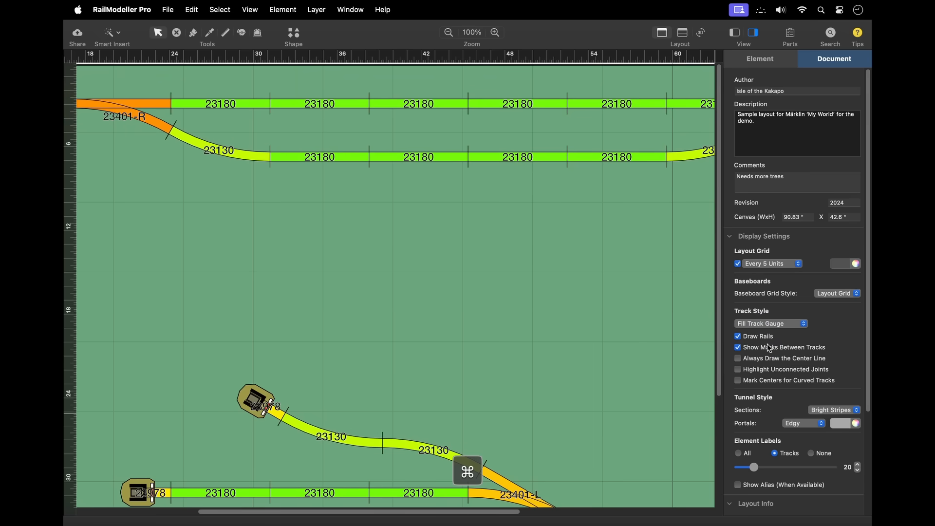
Step: Enable Show Height of Track Elements and add a diagonal run of 23180 straight tracks
left_click(250, 10)
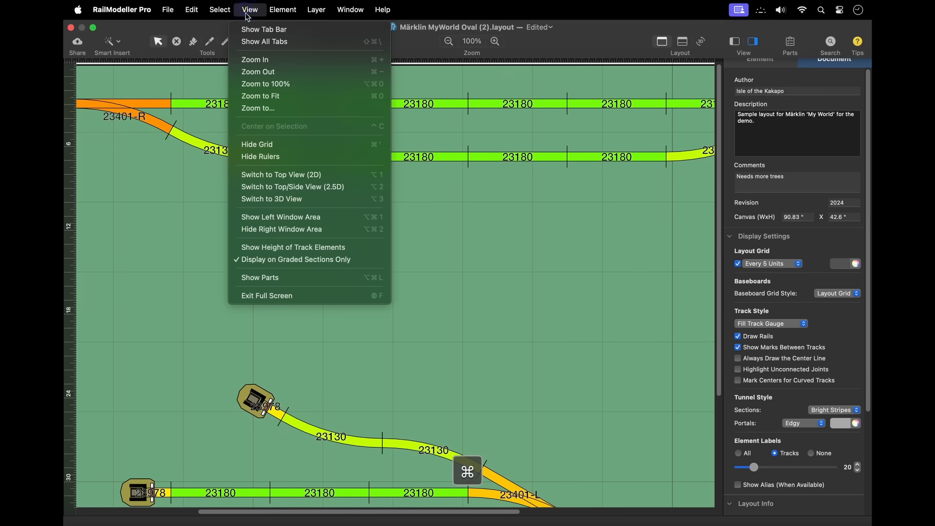
mouse_move(280, 259)
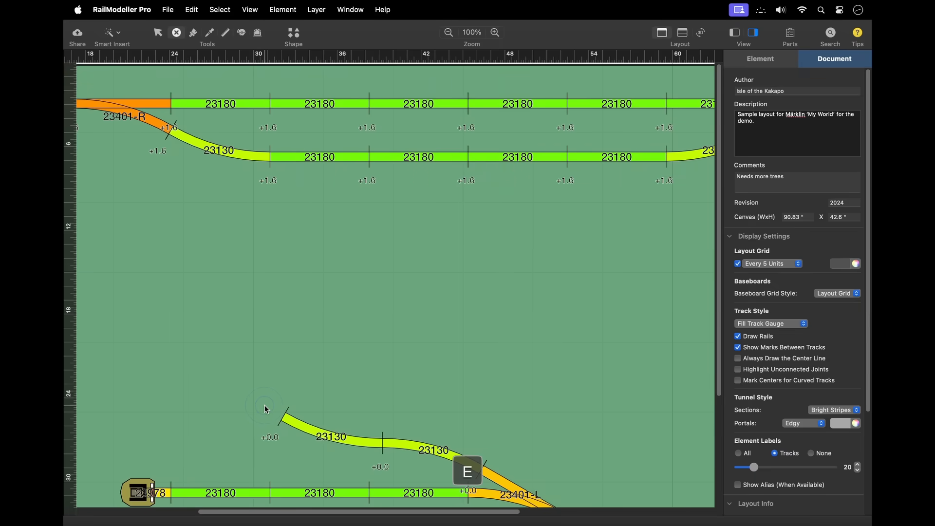
left_click(286, 411)
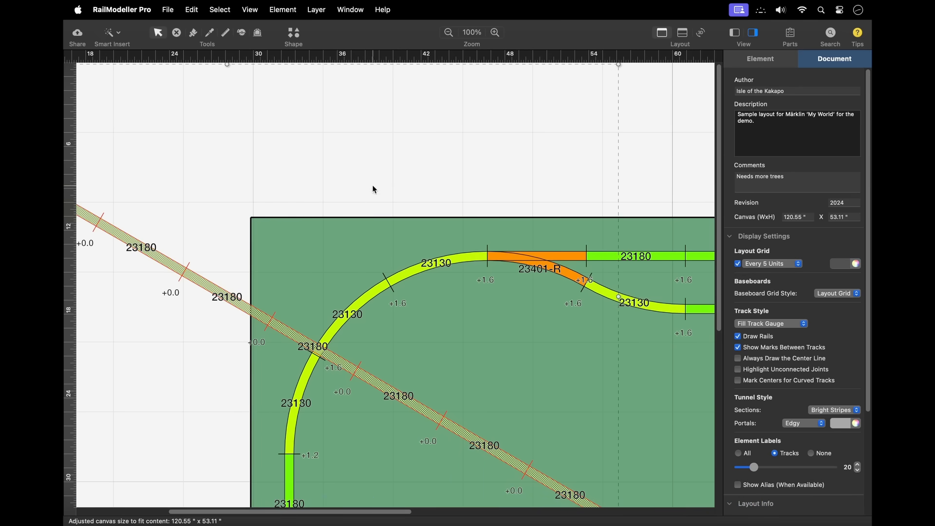
Step: Search Help for 'layer' to list matching commands and topics like Layer Types
left_click(382, 10)
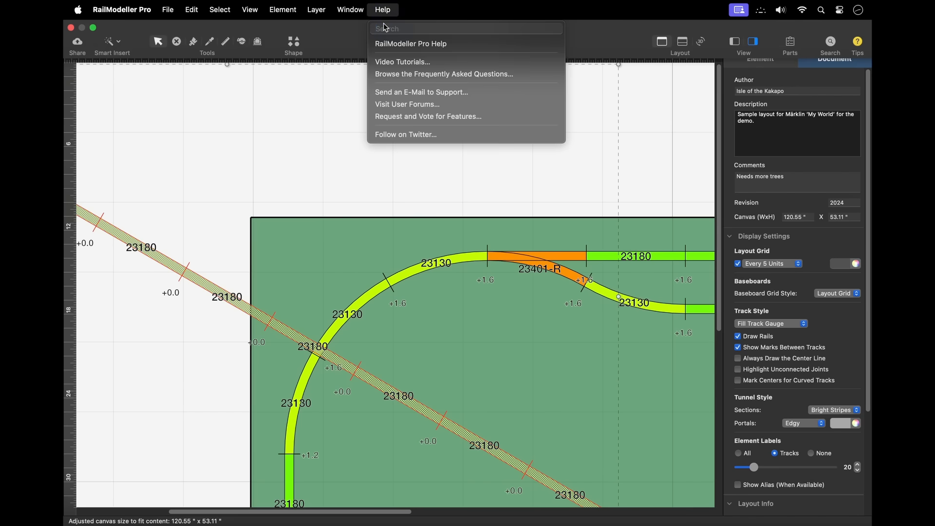
type("flex")
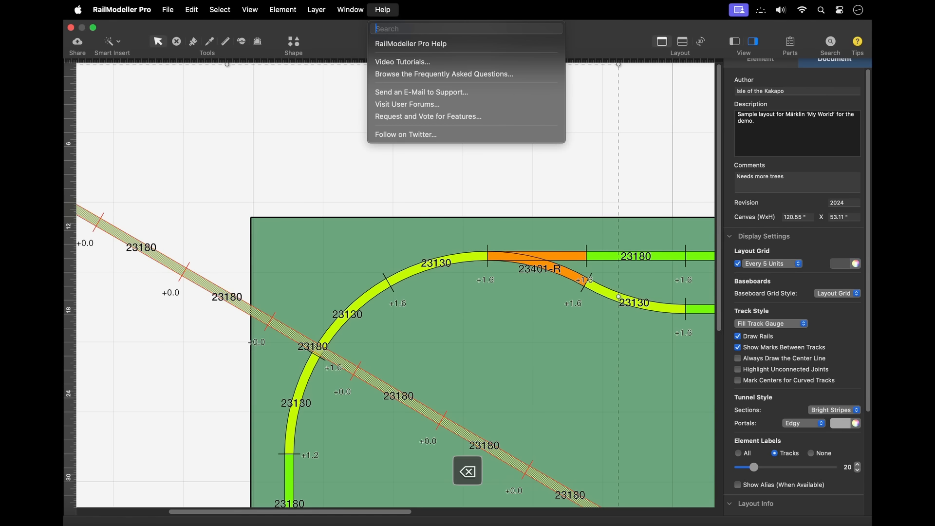
type("layer")
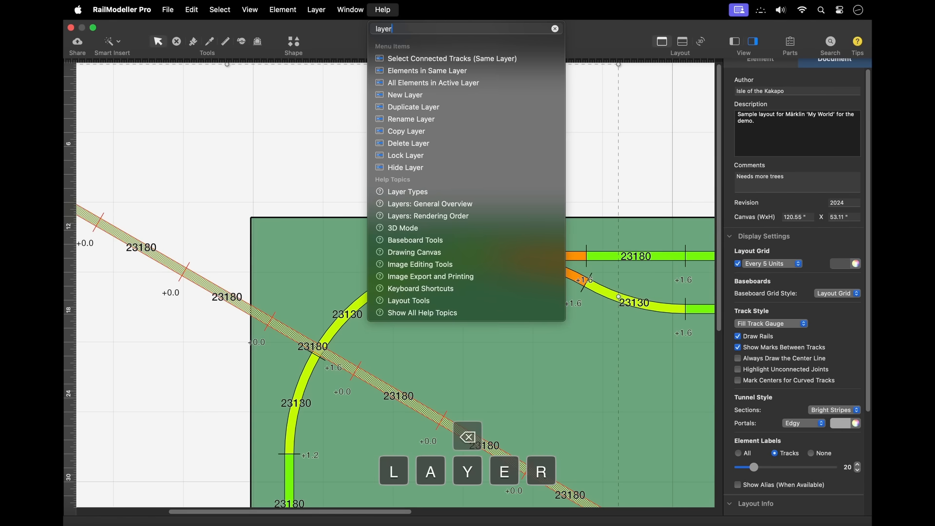
mouse_move(440, 266)
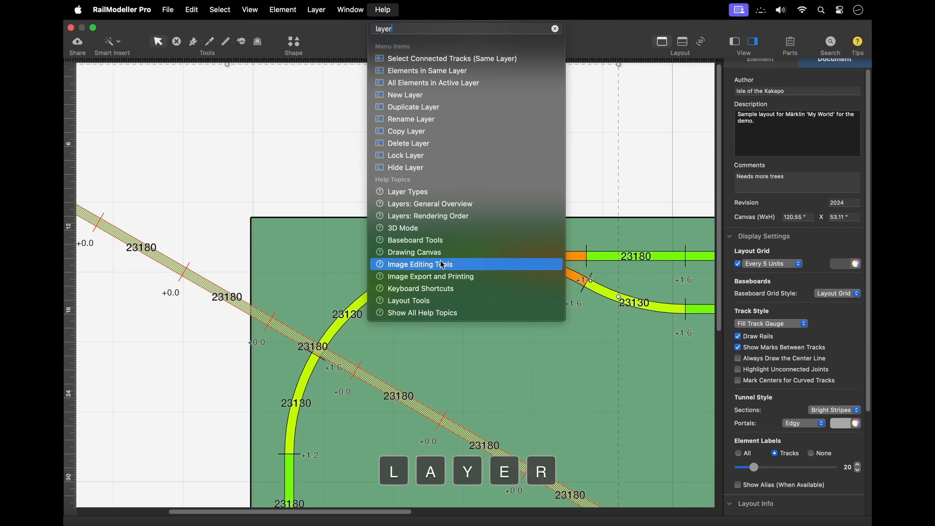
mouse_move(464, 300)
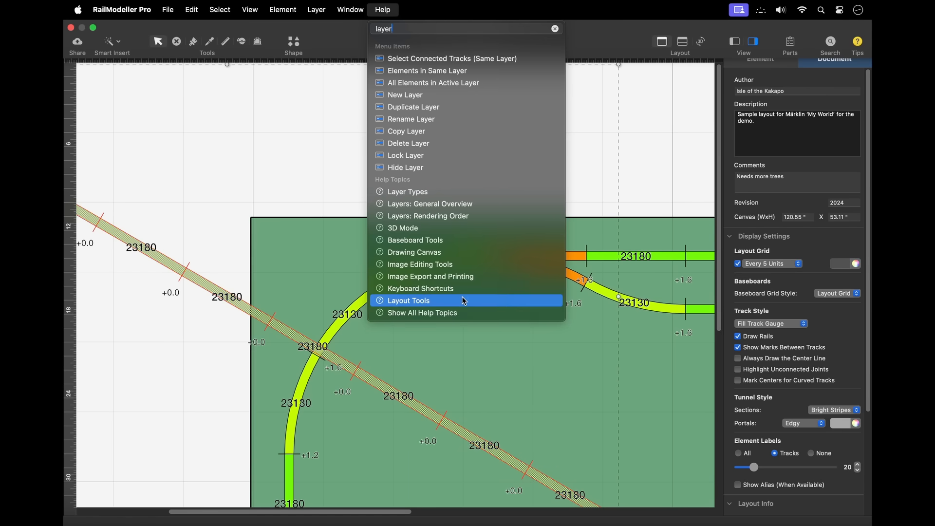
mouse_move(470, 314)
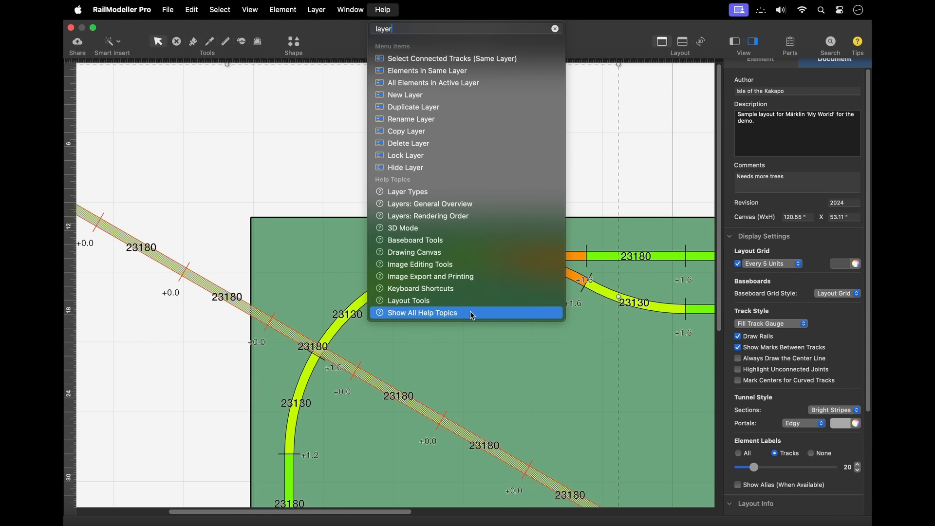